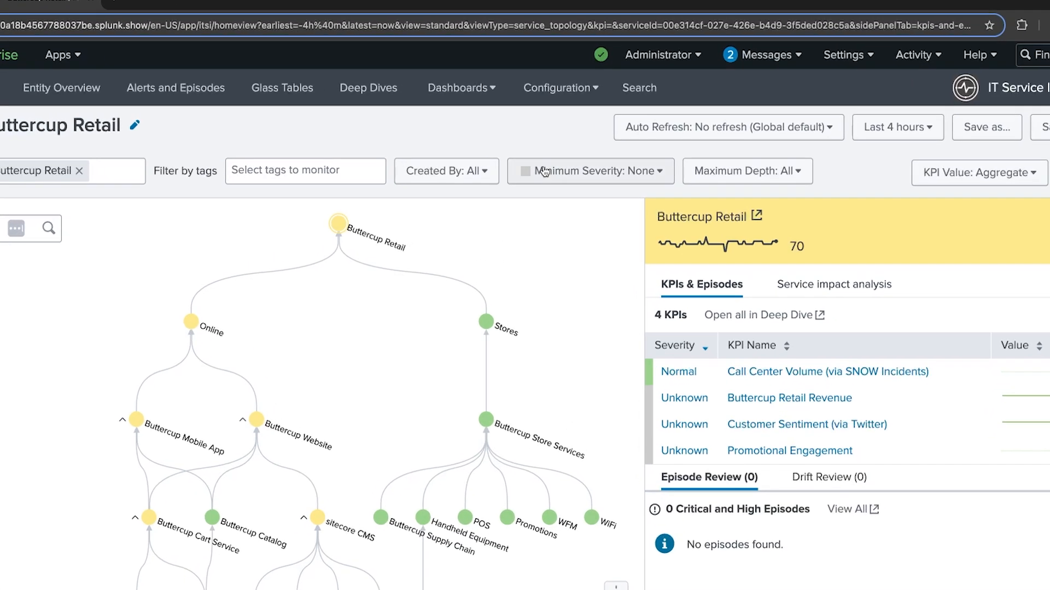
# Go to Configuration > Event Management > Notable Event Aggregation Policies
pyautogui.click(557, 87)
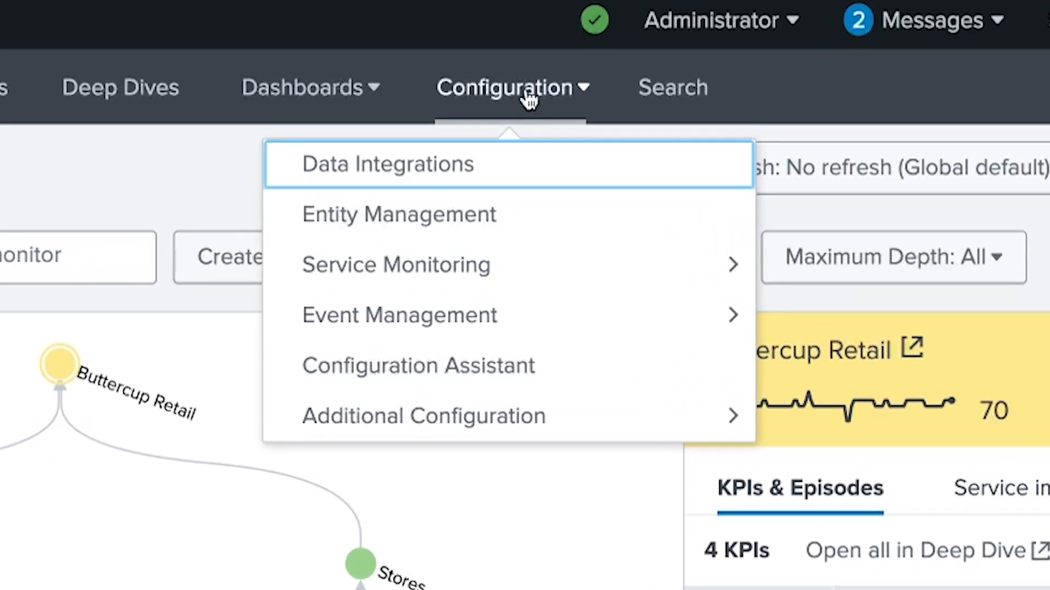
pyautogui.moveTo(512, 315)
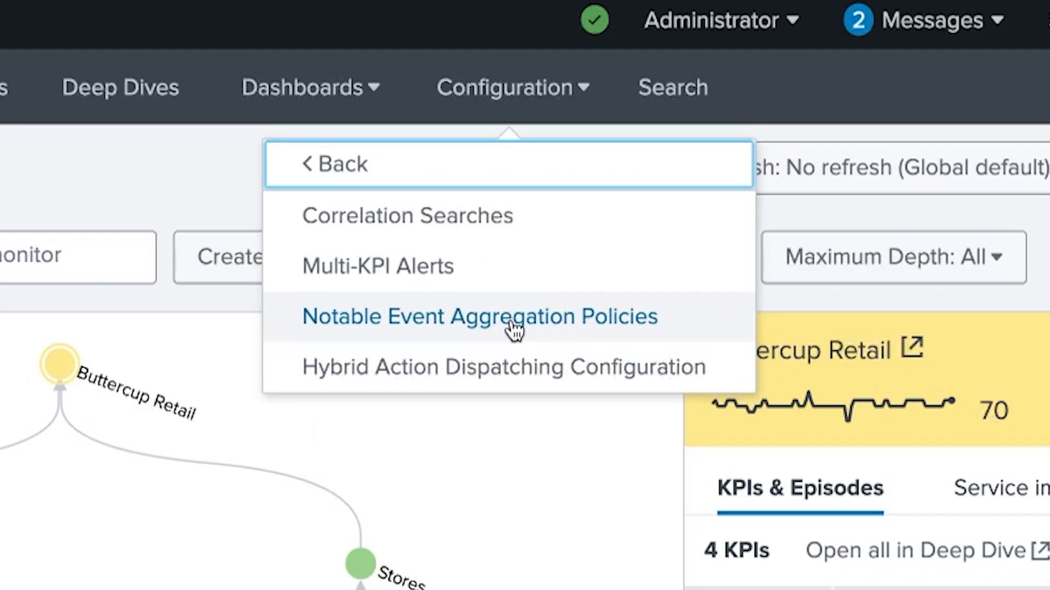
pyautogui.click(480, 316)
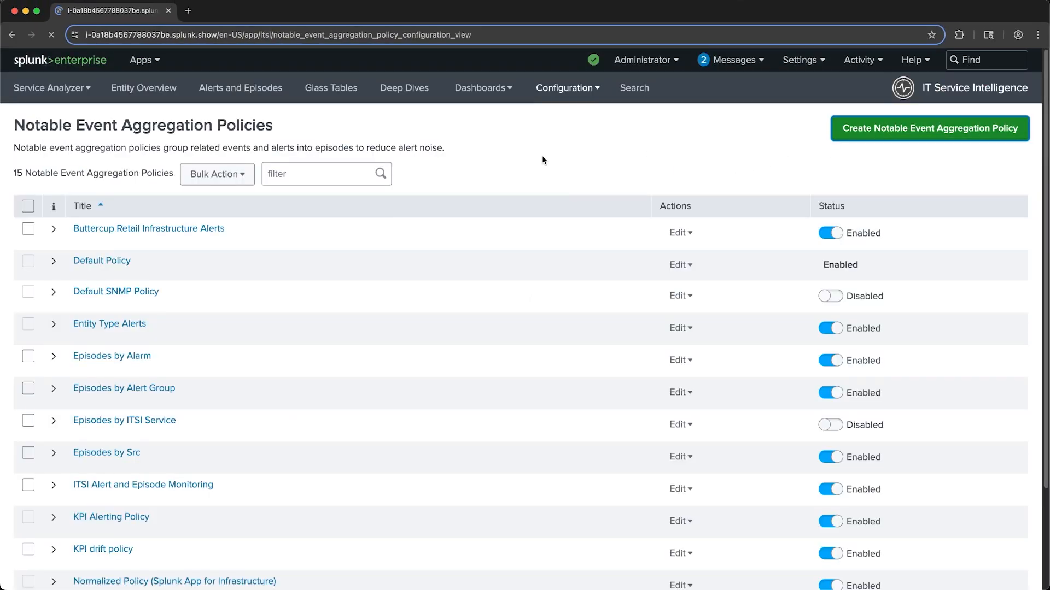
# Create a new policy with an include rule: service_name matches *buttercup*
pyautogui.click(928, 128)
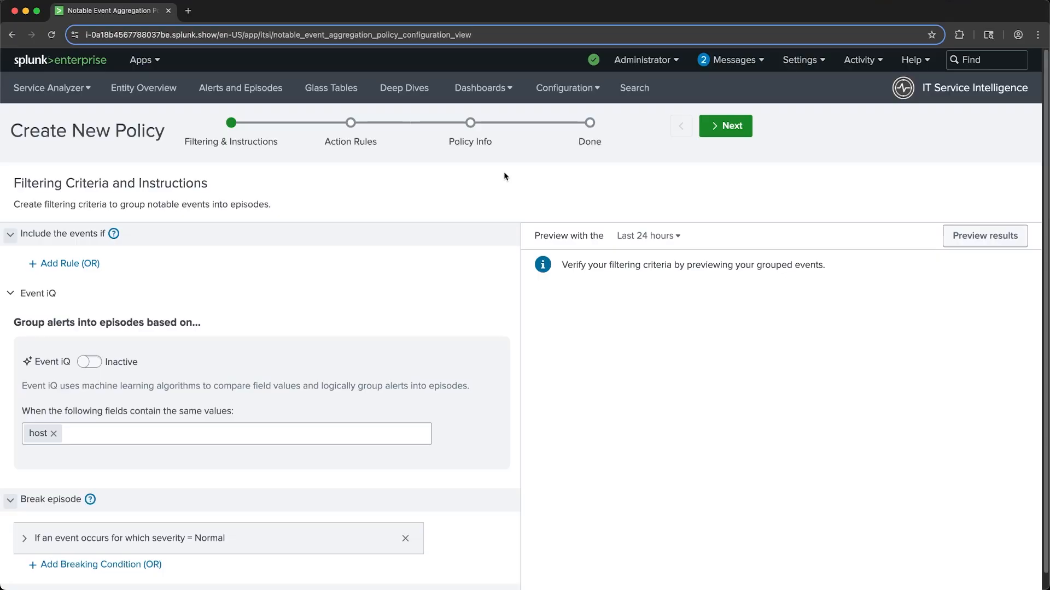
pyautogui.moveTo(482, 184)
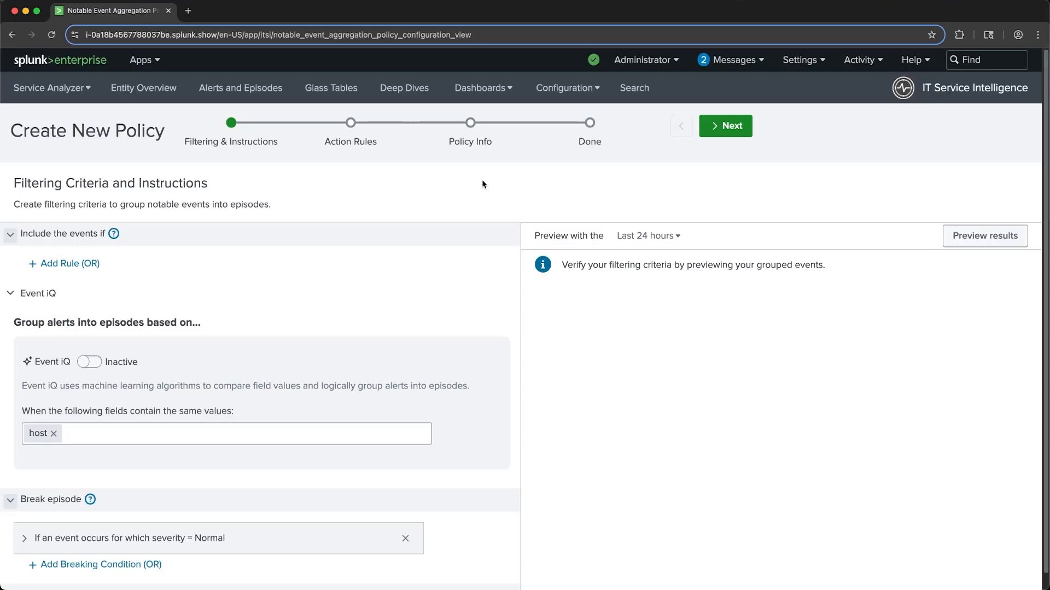
pyautogui.click(64, 263)
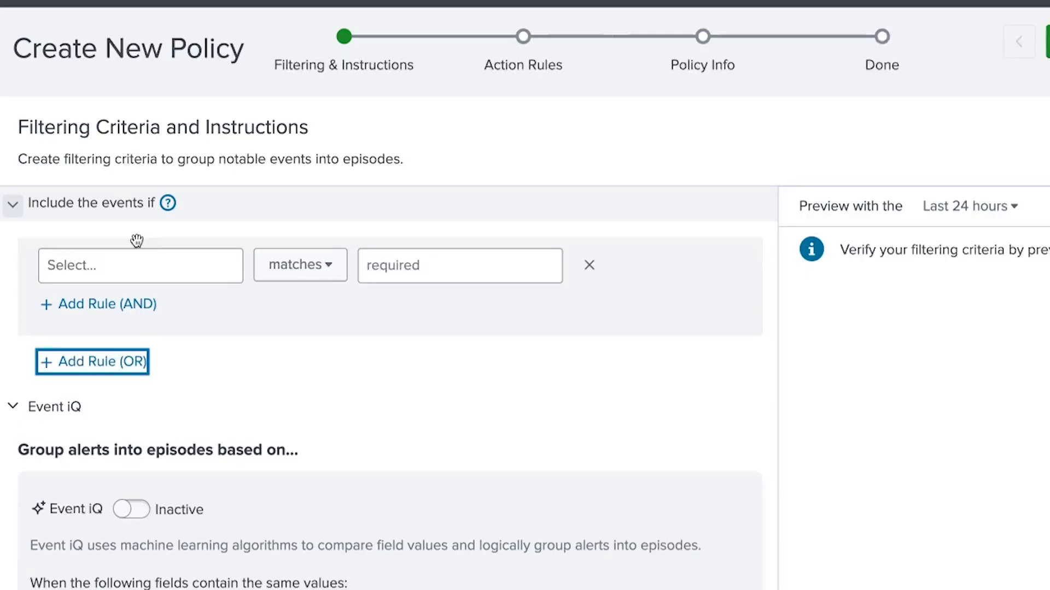
pyautogui.click(140, 265)
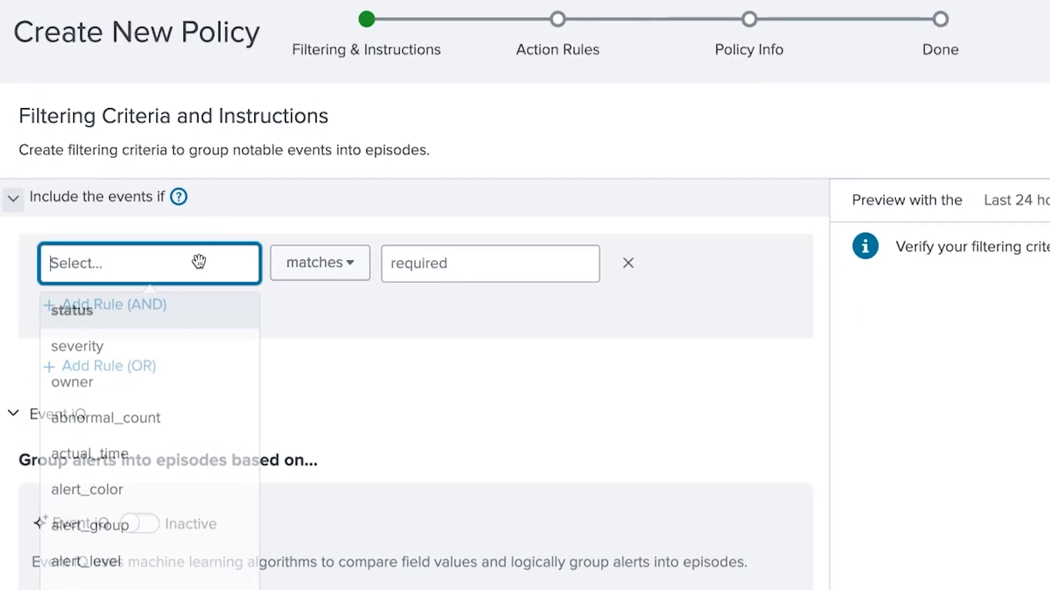
pyautogui.write('service_n')
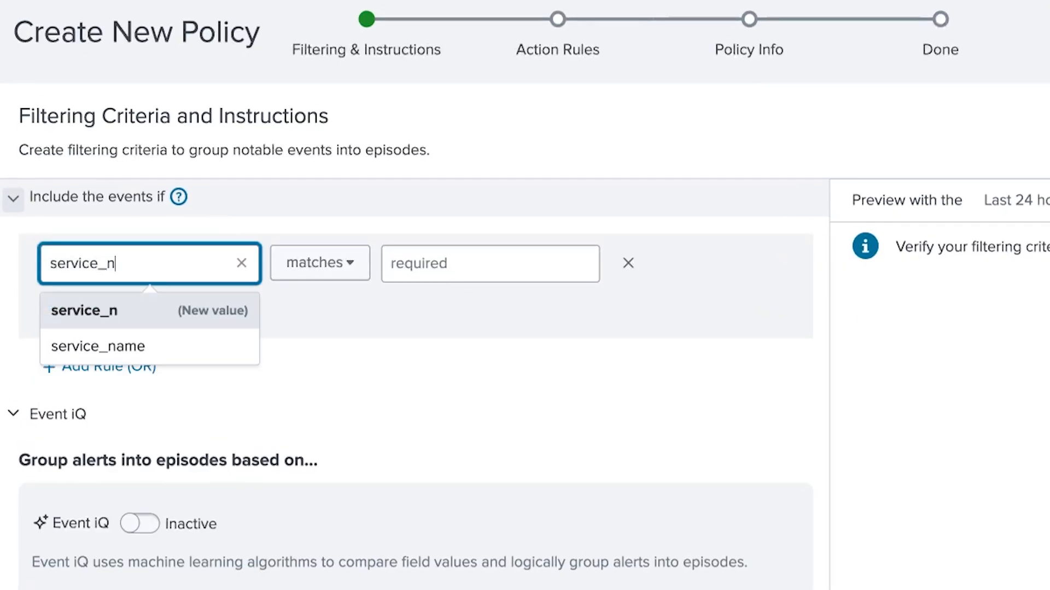
pyautogui.click(98, 346)
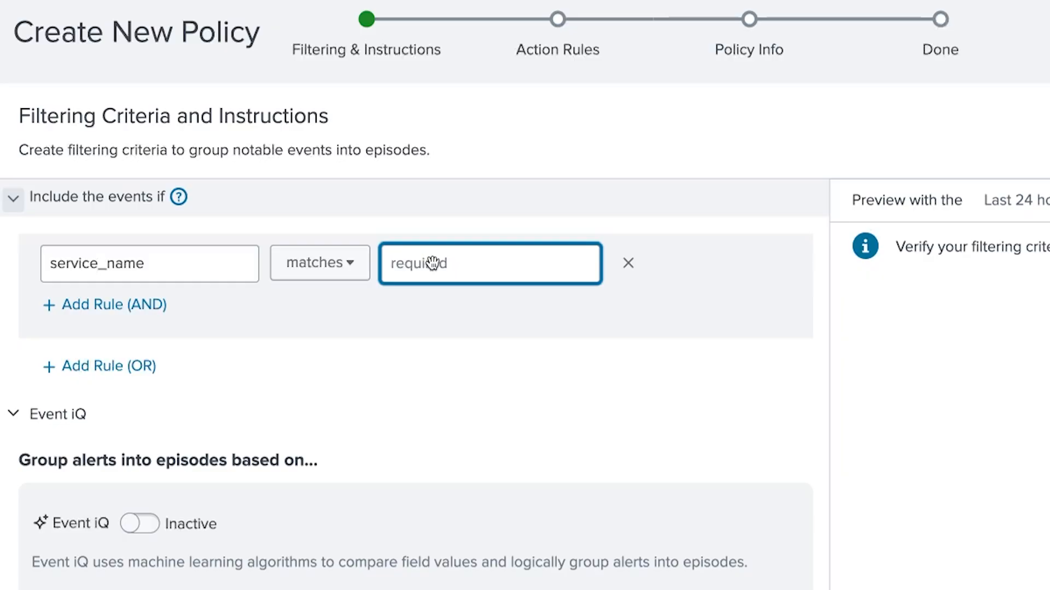
pyautogui.write('*buttercup*')
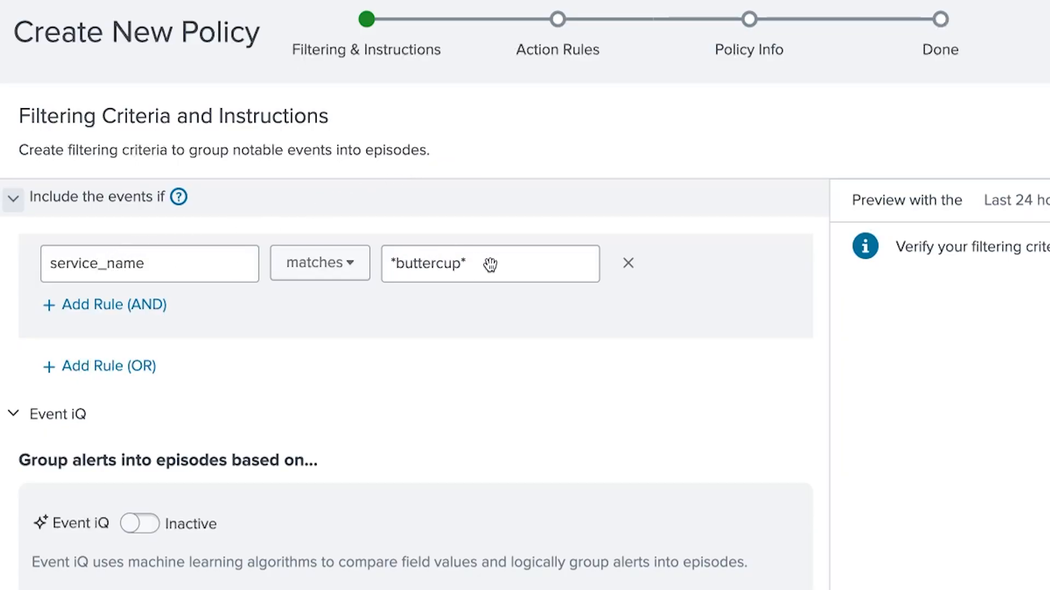
pyautogui.scroll(-3)
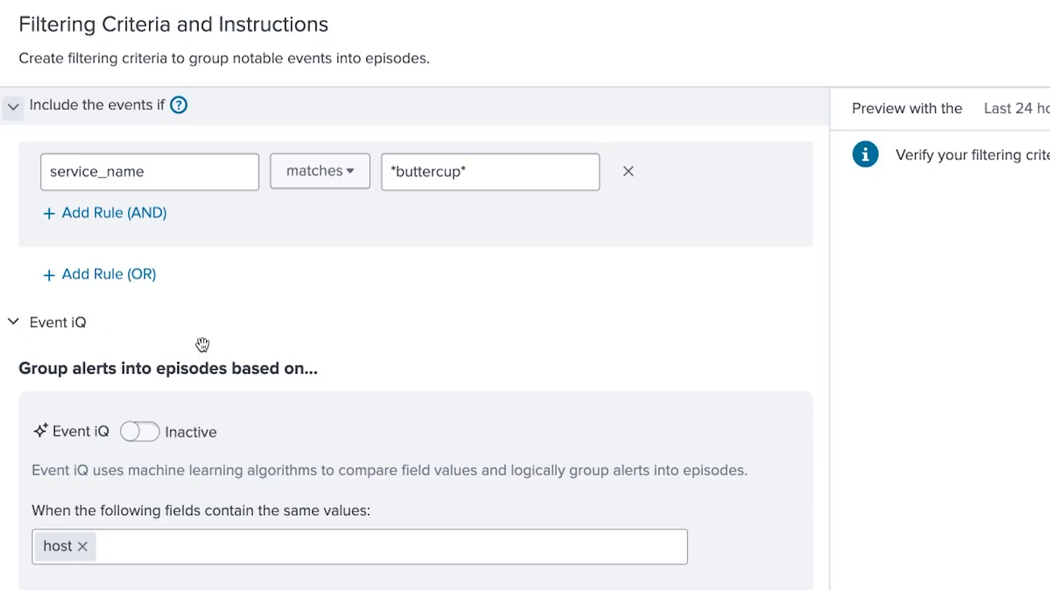
pyautogui.scroll(-3)
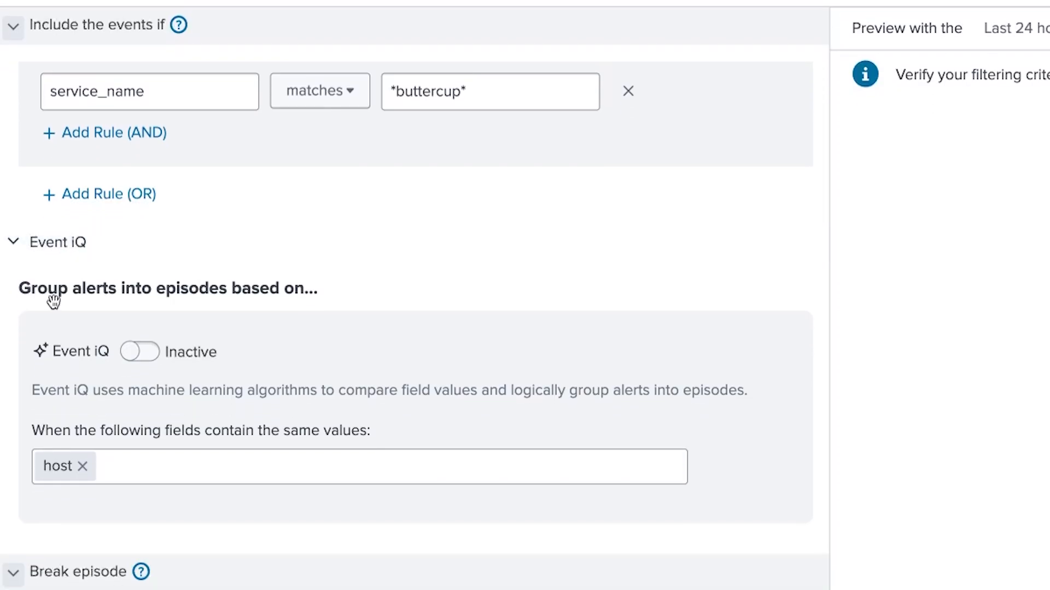
pyautogui.moveTo(197, 368)
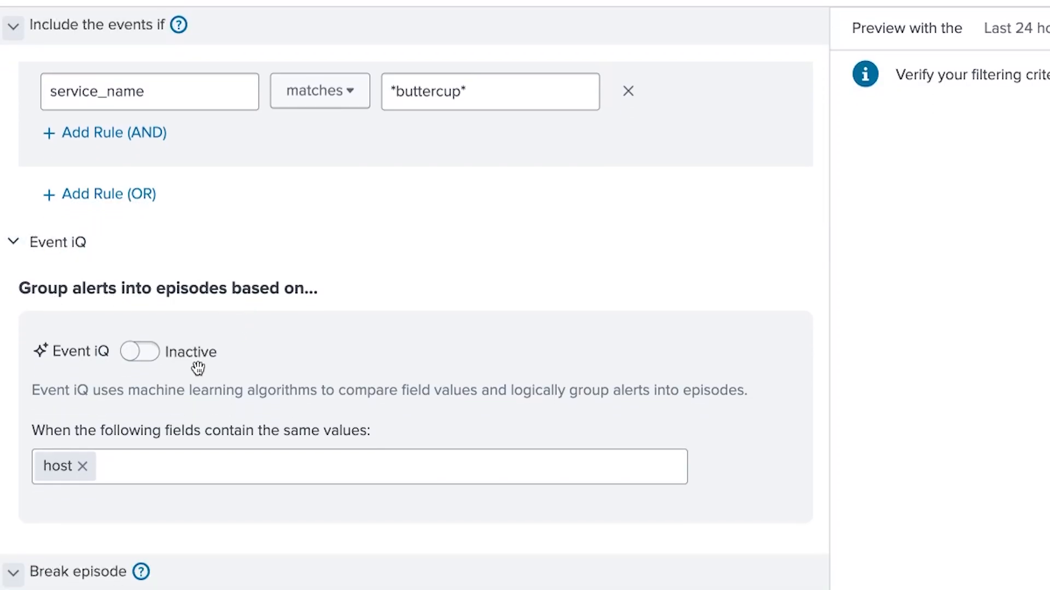
pyautogui.moveTo(248, 432)
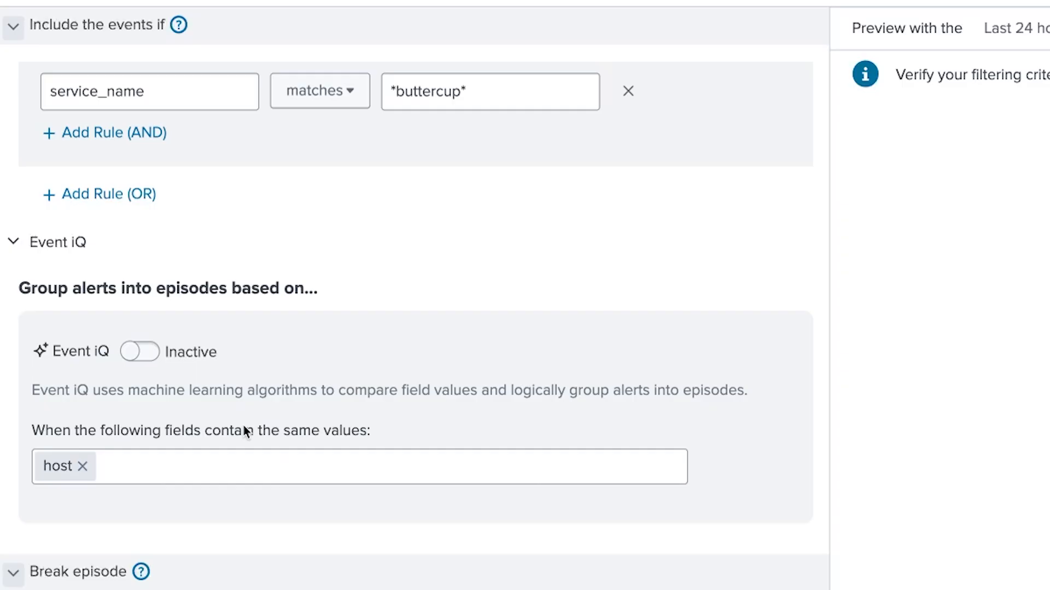
pyautogui.moveTo(360, 447)
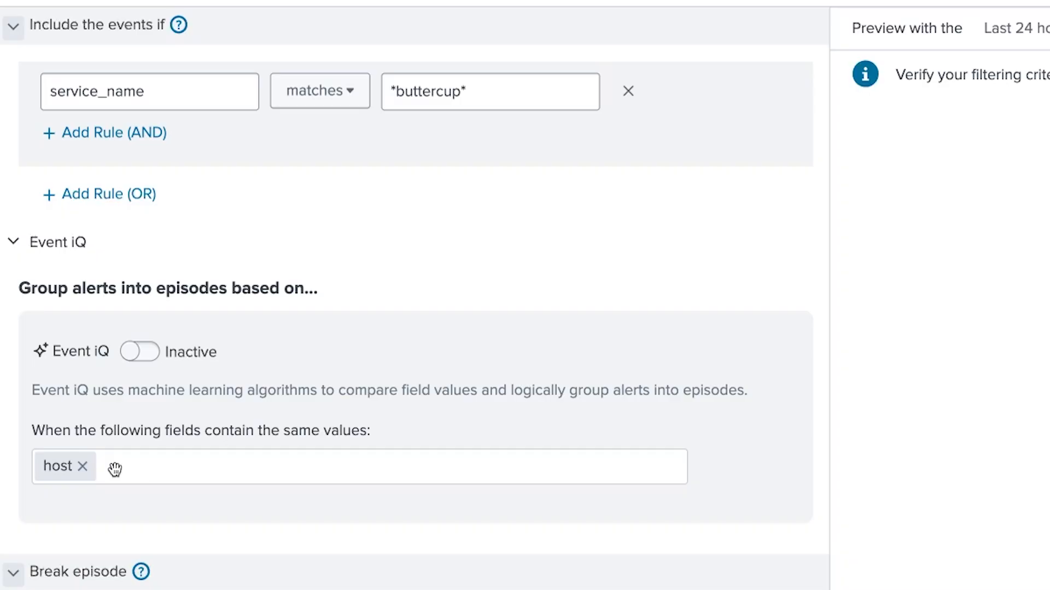
pyautogui.moveTo(119, 472)
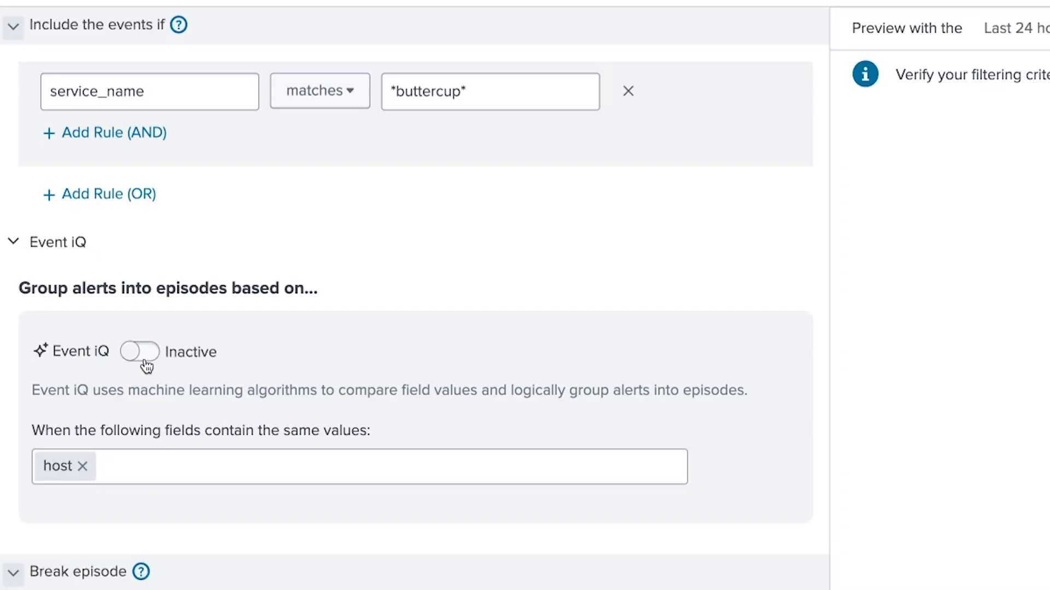
# Set Event iQ to Active and review its 10-field summary across 553 notable events
pyautogui.click(139, 352)
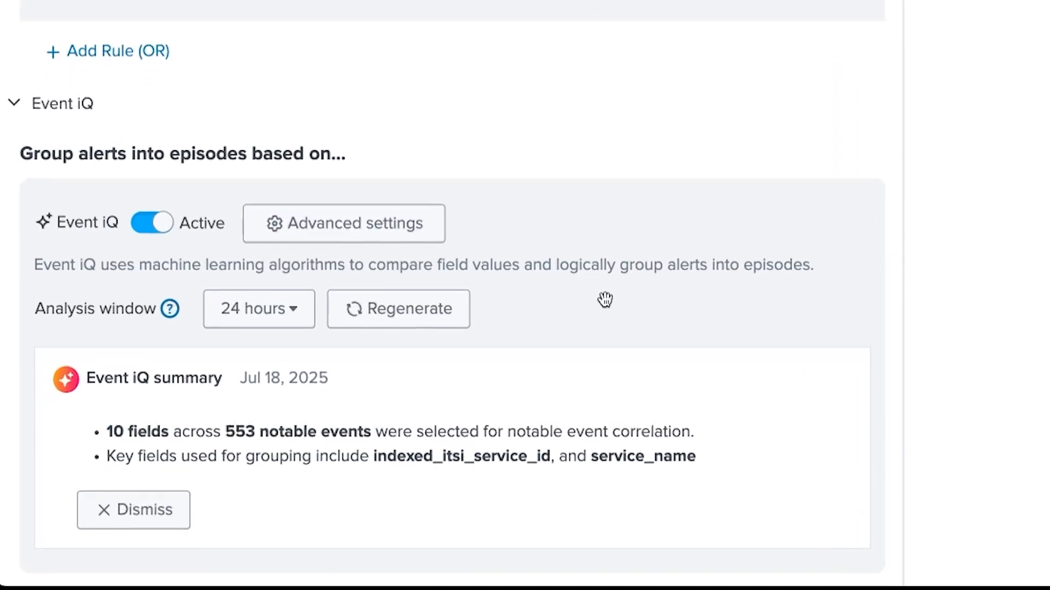
pyautogui.scroll(-3)
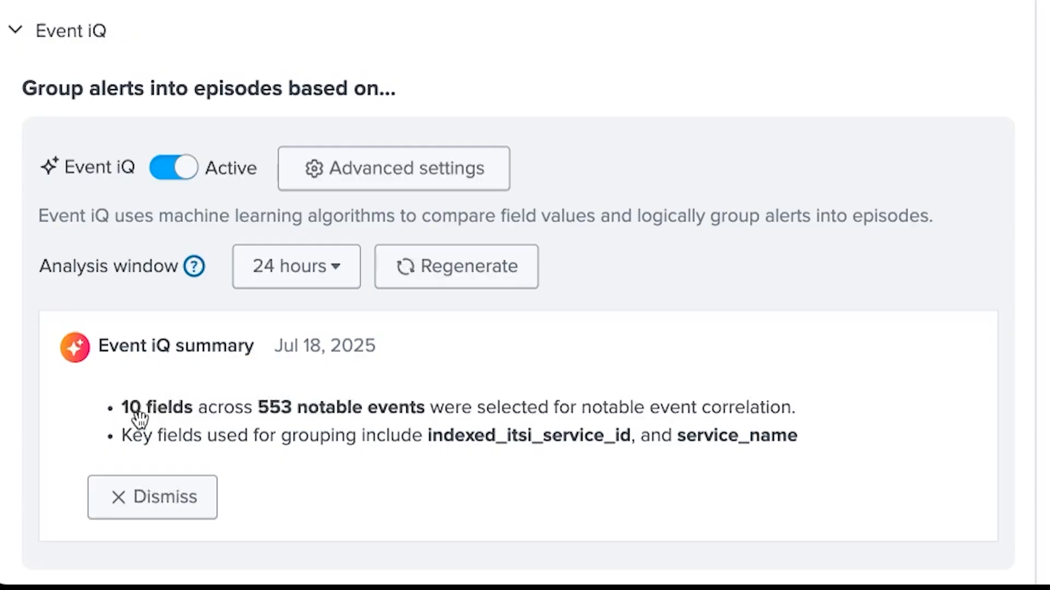
pyautogui.moveTo(288, 418)
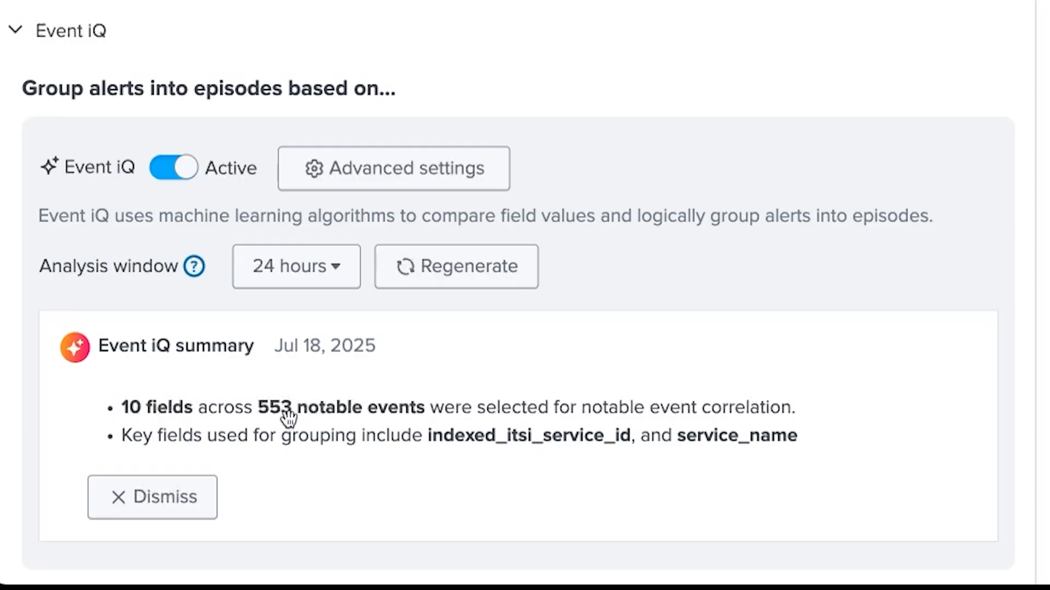
pyautogui.moveTo(462, 418)
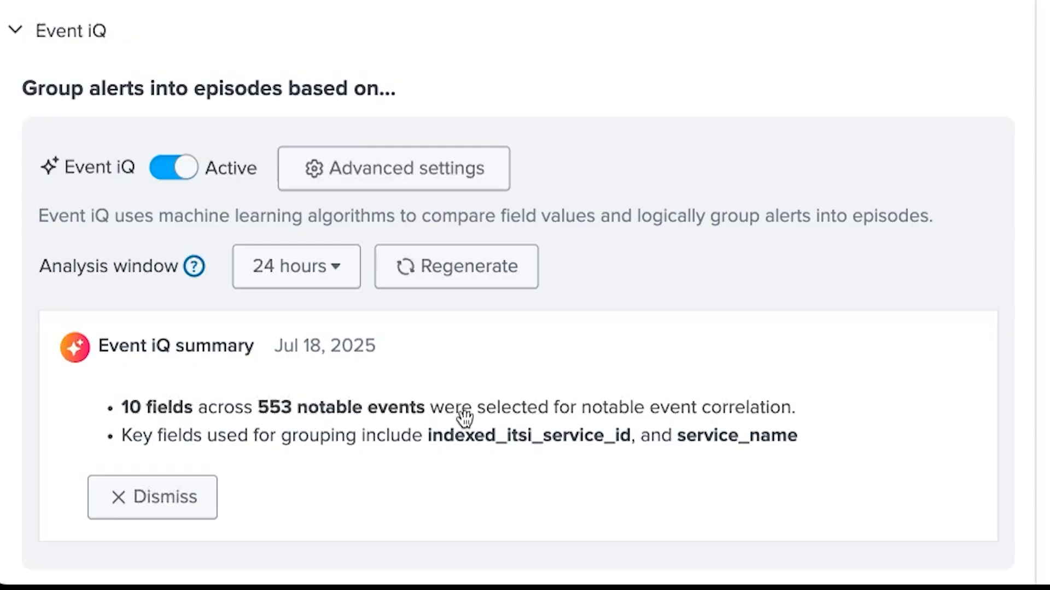
pyautogui.moveTo(653, 372)
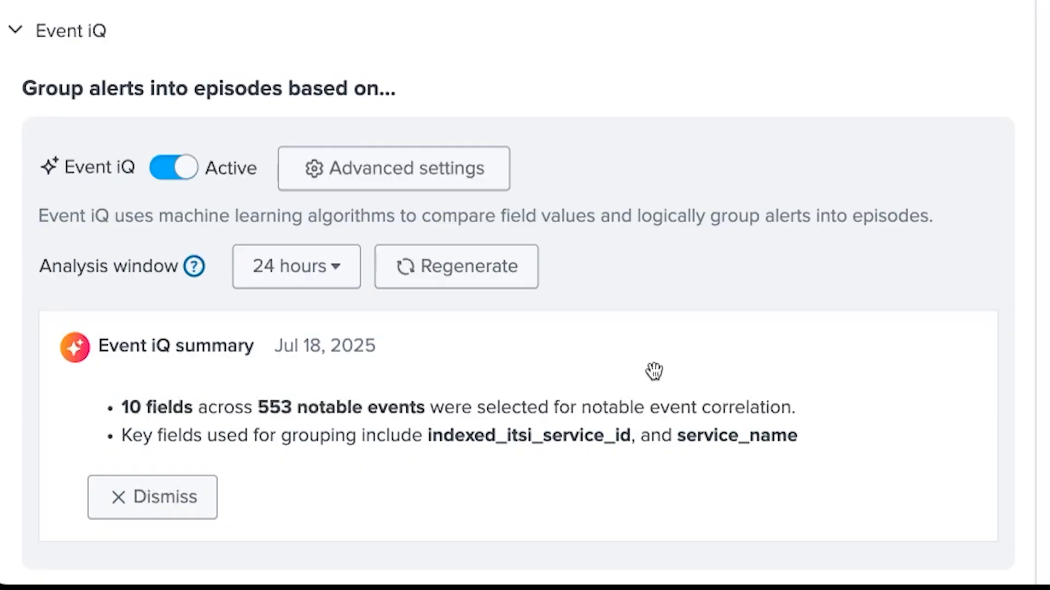
pyautogui.moveTo(182, 454)
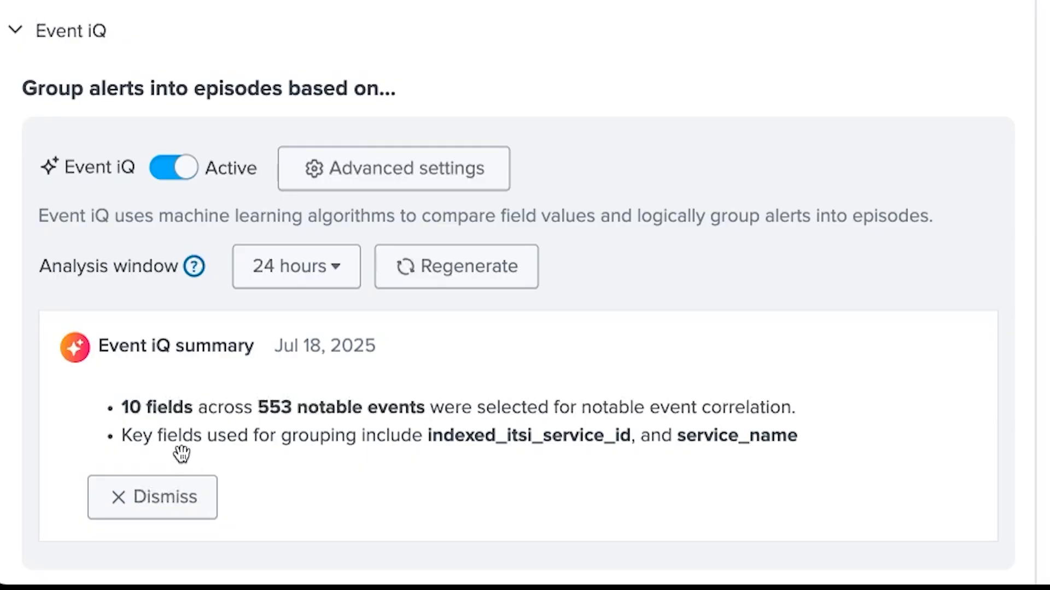
pyautogui.moveTo(223, 454)
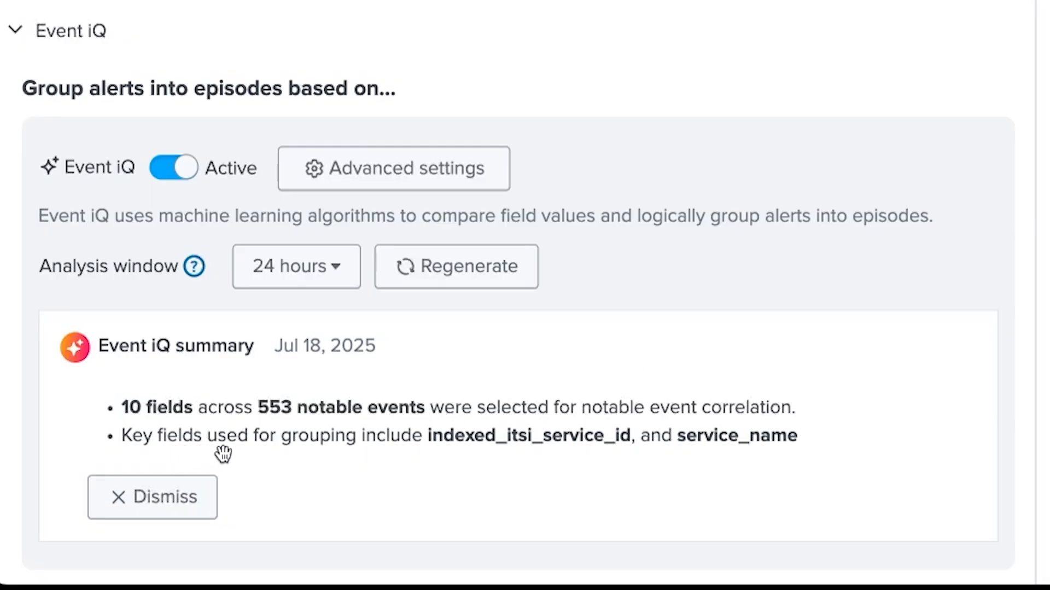
pyautogui.moveTo(507, 456)
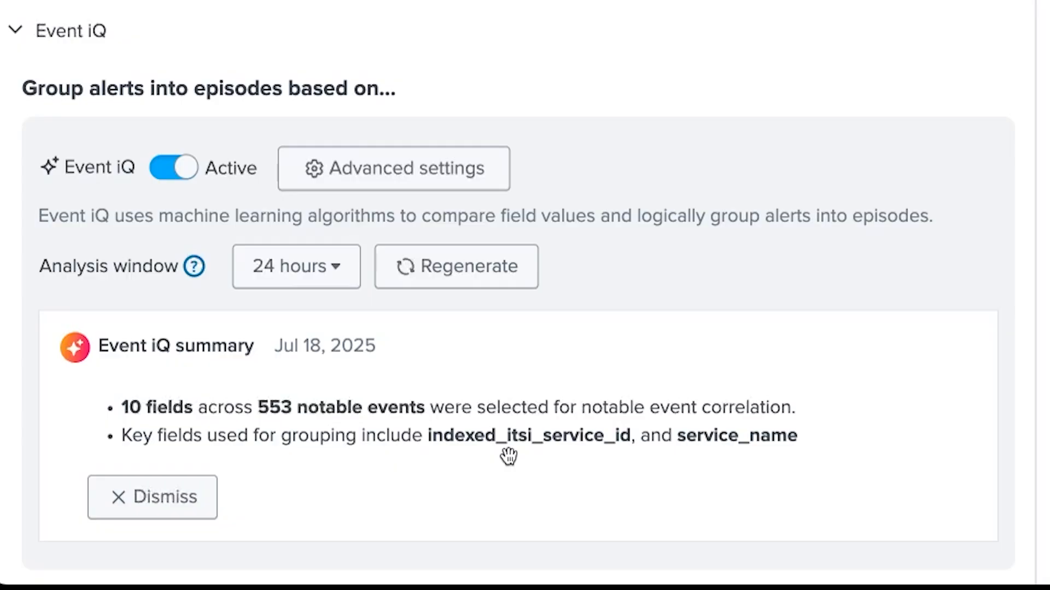
pyautogui.moveTo(743, 458)
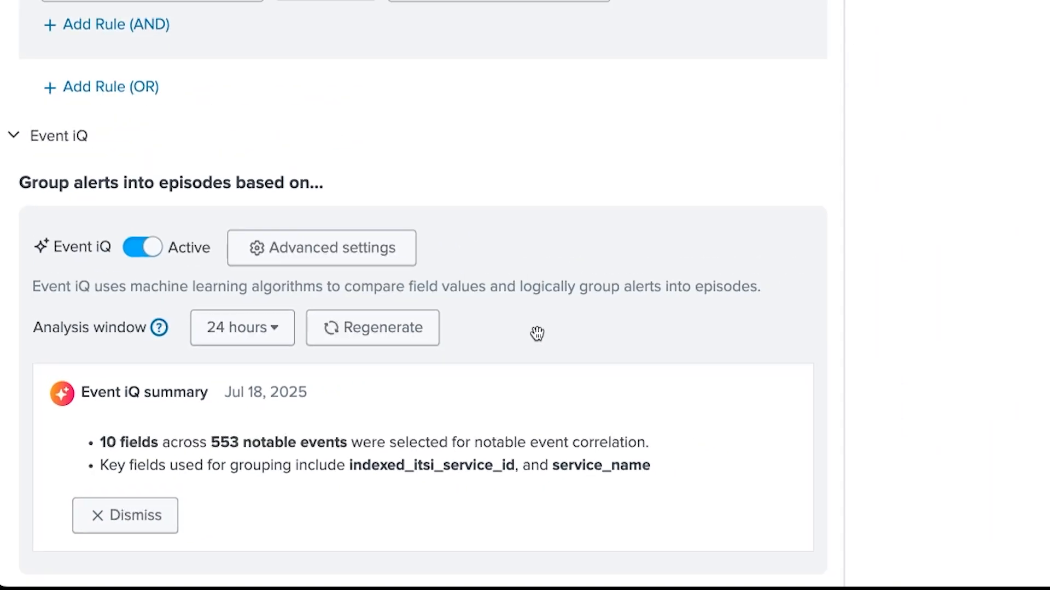
pyautogui.click(321, 247)
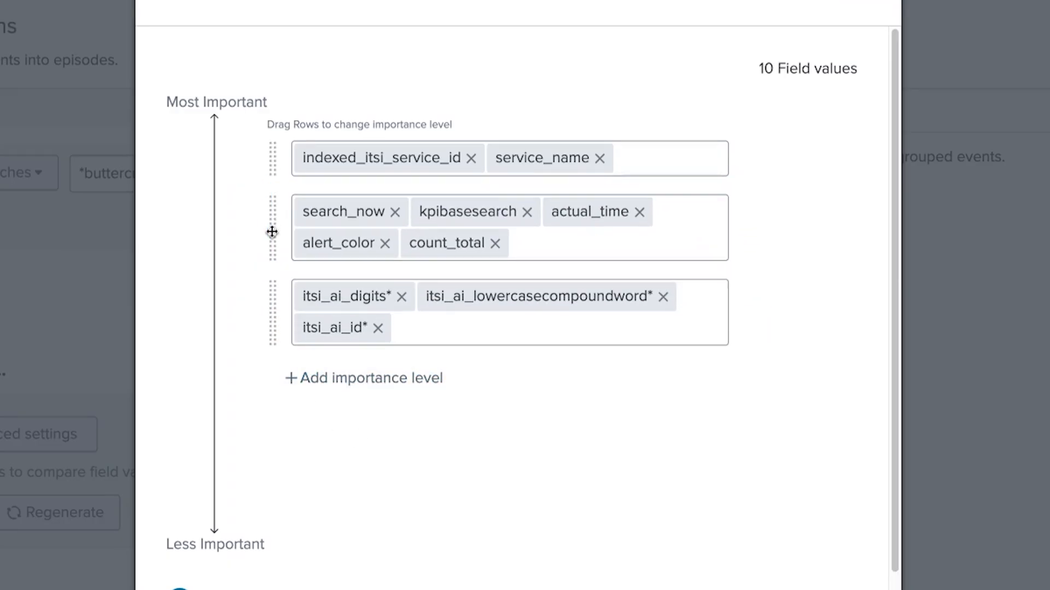
pyautogui.moveTo(452, 459)
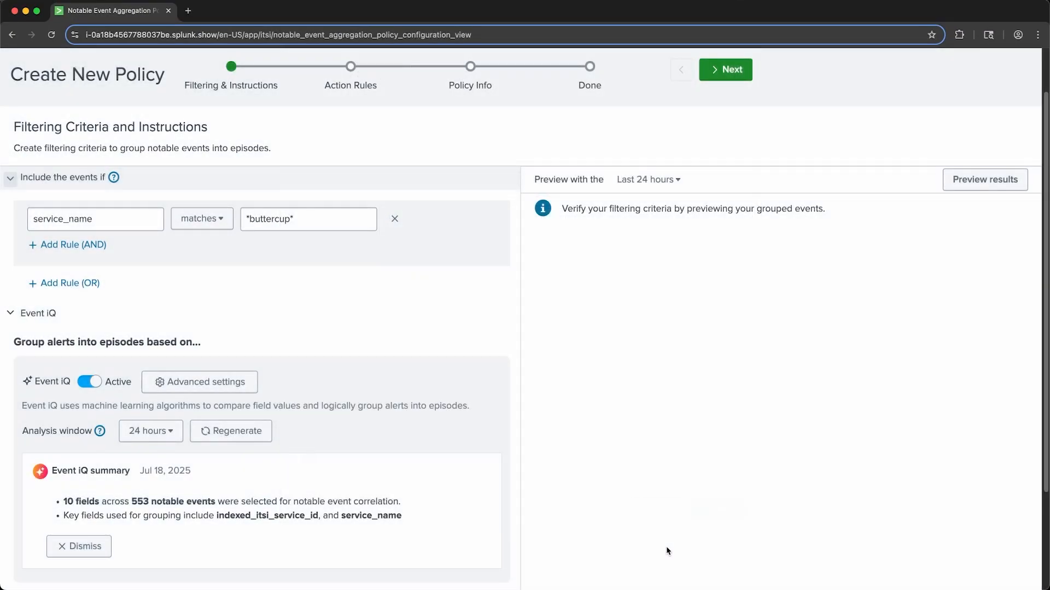
pyautogui.moveTo(622, 343)
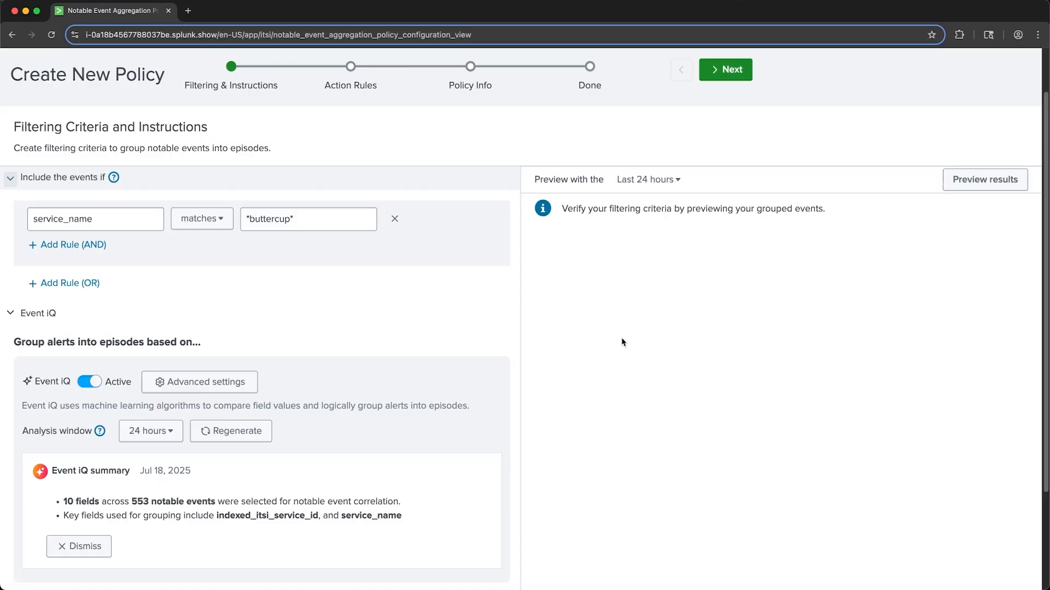
# Preview the policy's grouping of last-24-hour alerts into 68 episodes
pyautogui.click(984, 180)
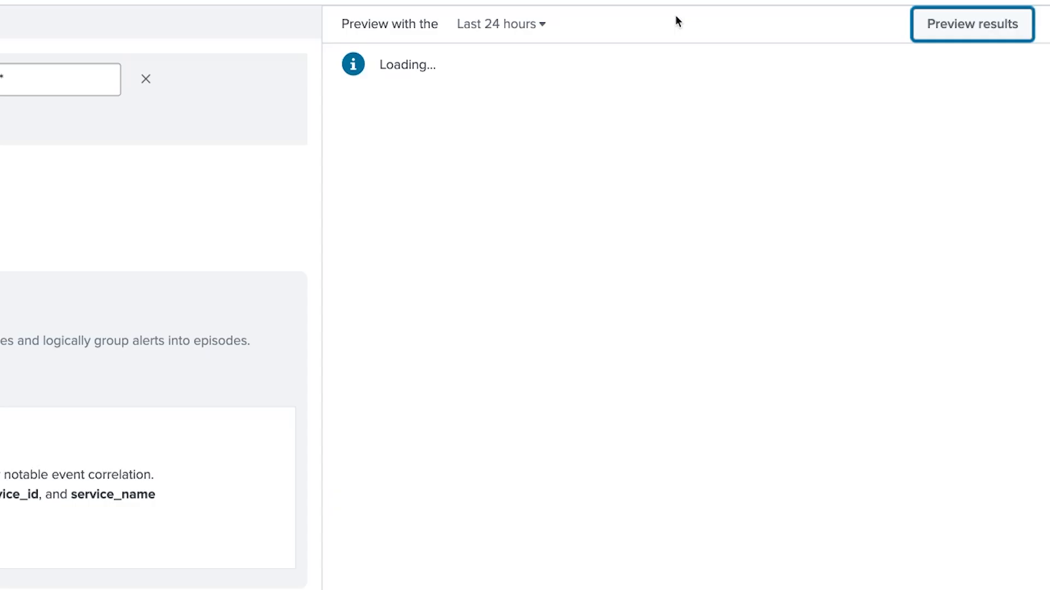
pyautogui.click(971, 24)
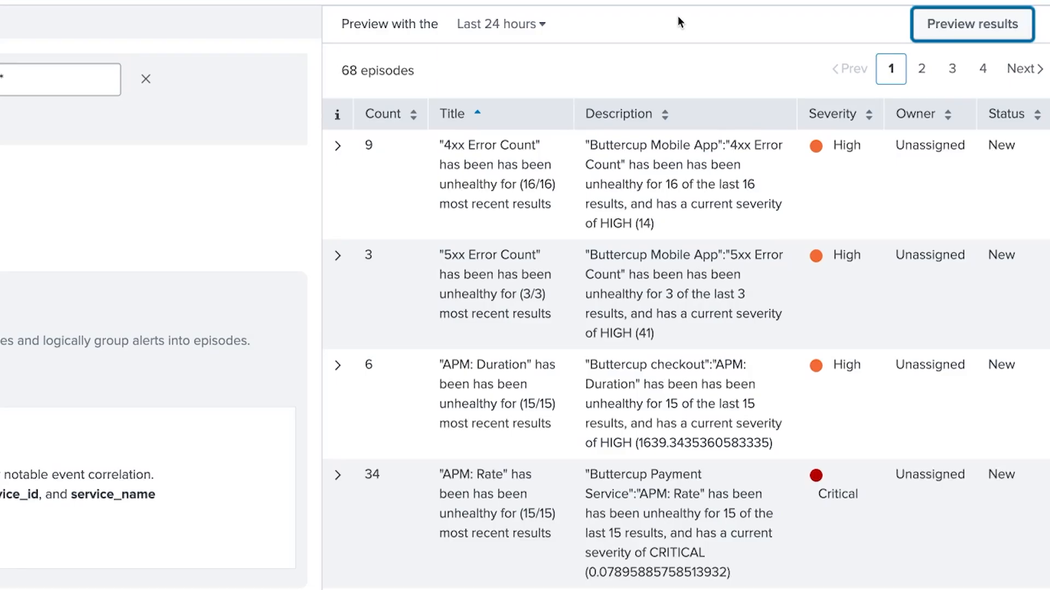
pyautogui.moveTo(570, 73)
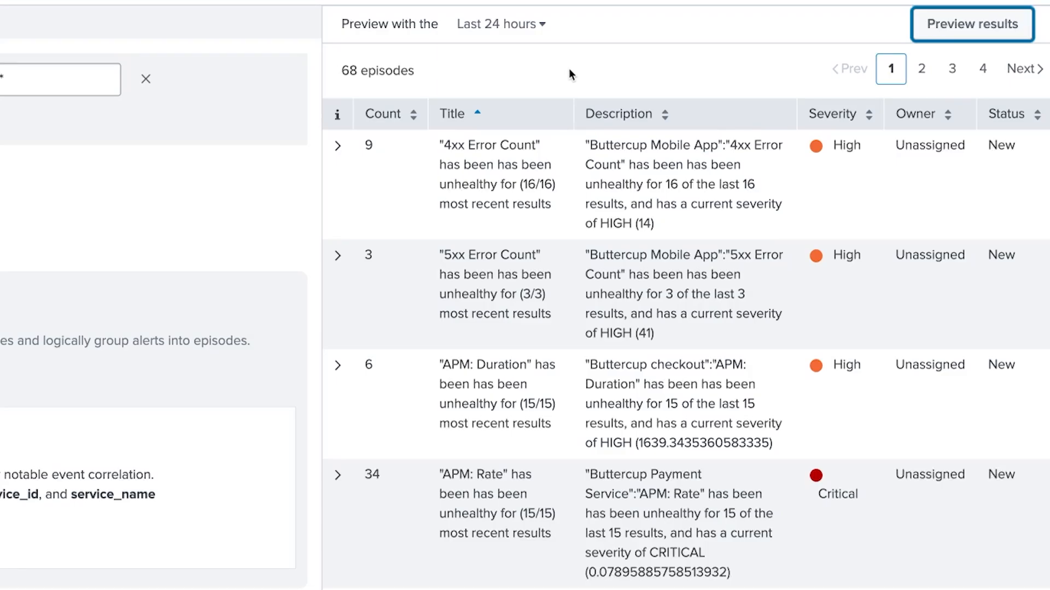
pyautogui.moveTo(376, 157)
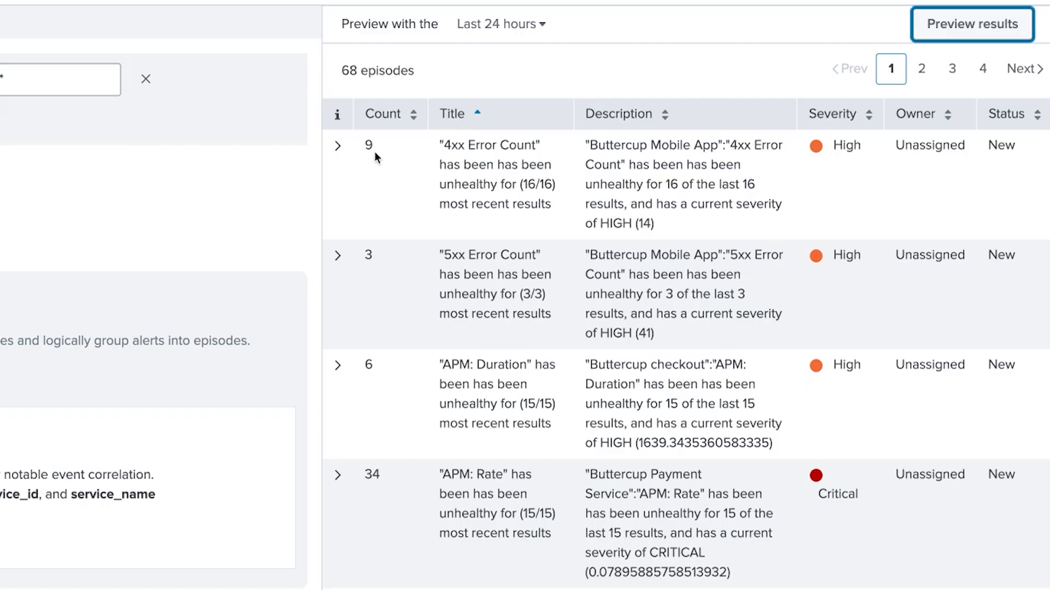
pyautogui.moveTo(368, 145)
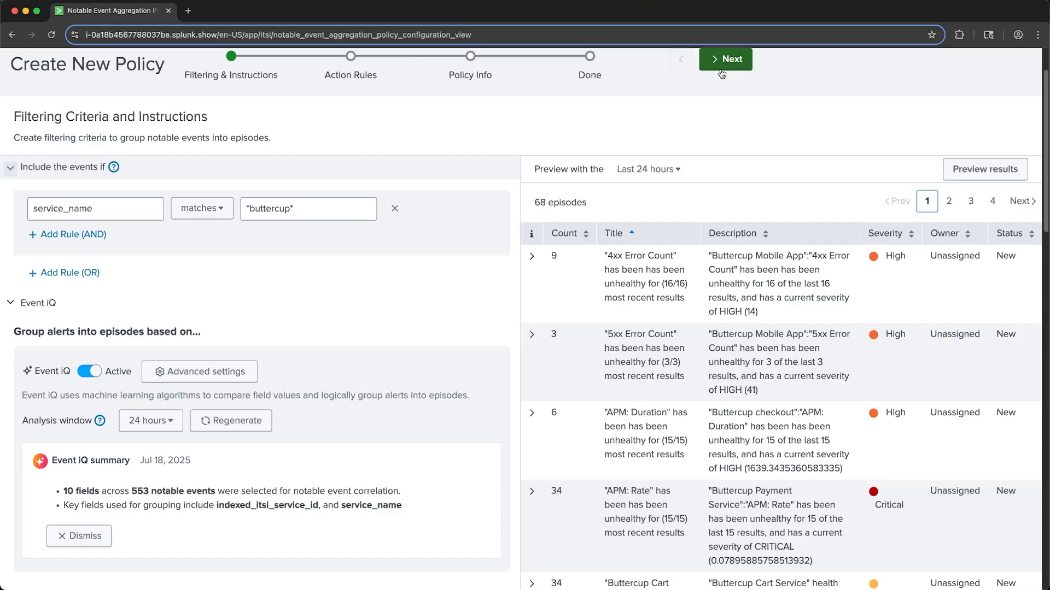
# Skip action rules, title the policy 'Moss-Test-EventIQ', and create it
pyautogui.click(725, 59)
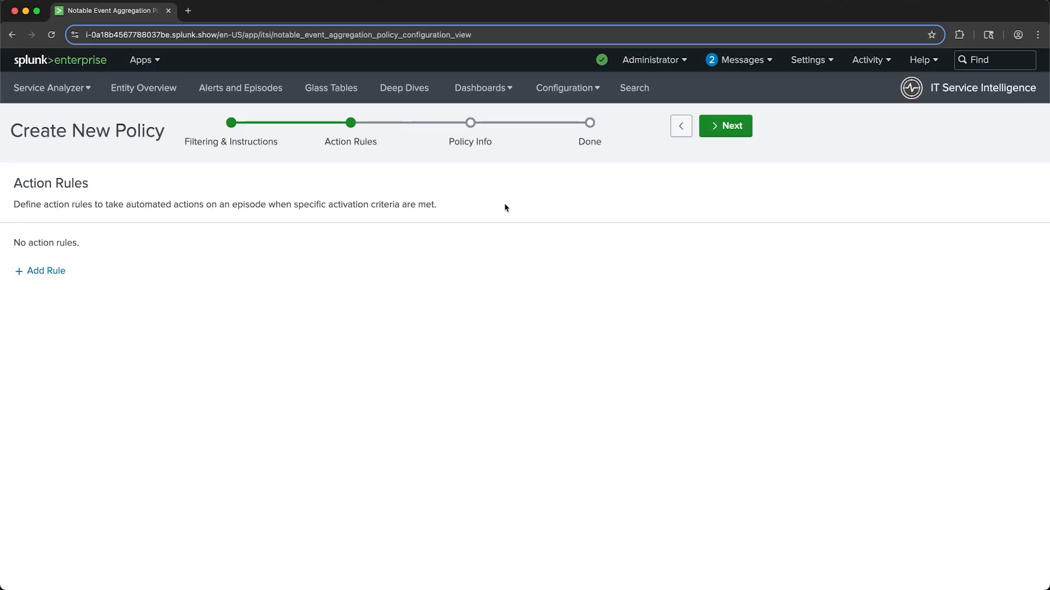
pyautogui.click(725, 125)
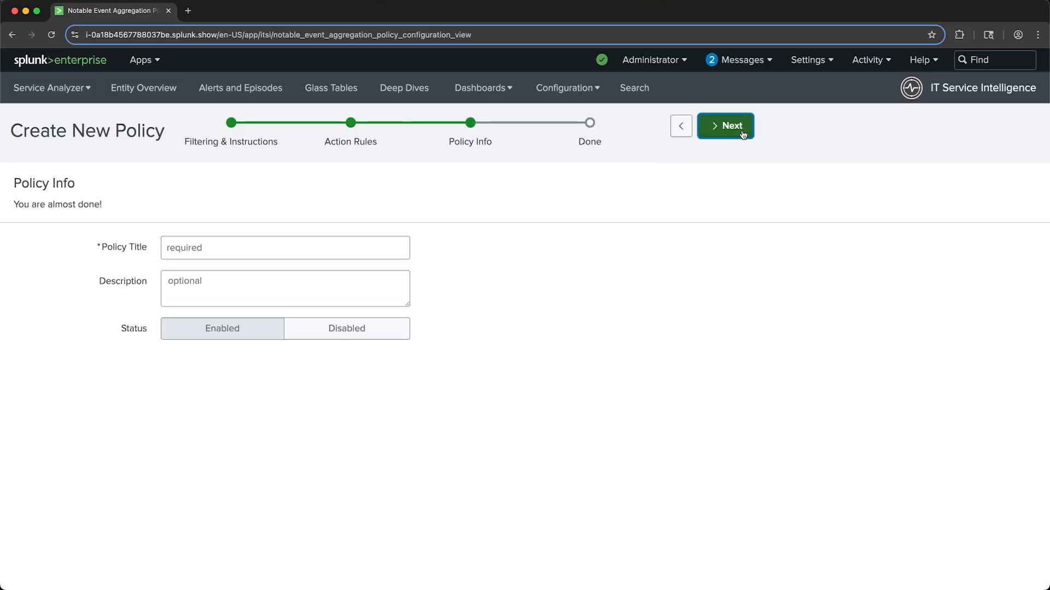
pyautogui.moveTo(476, 242)
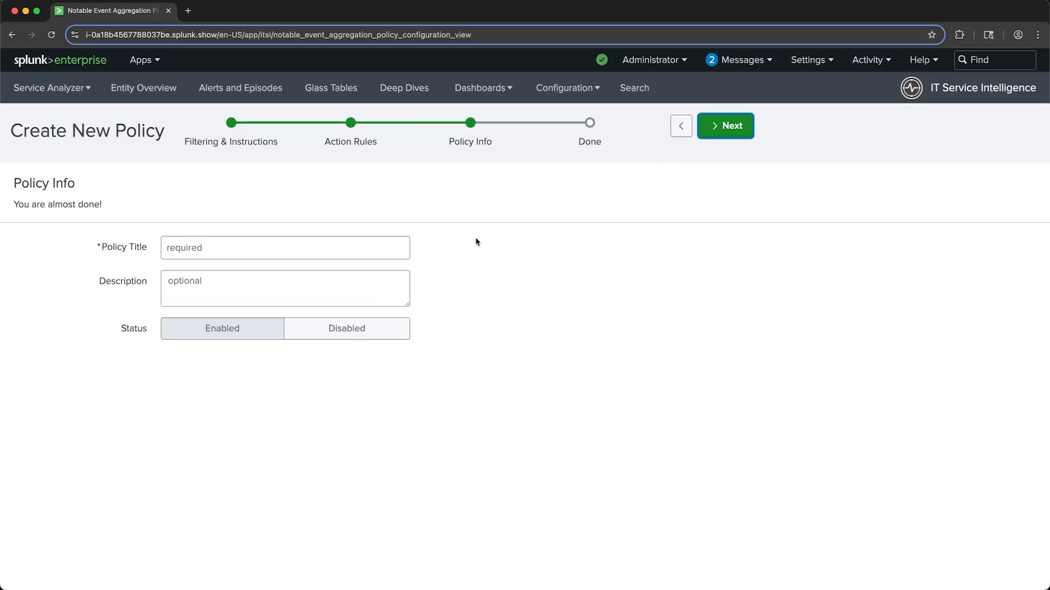
pyautogui.moveTo(453, 242)
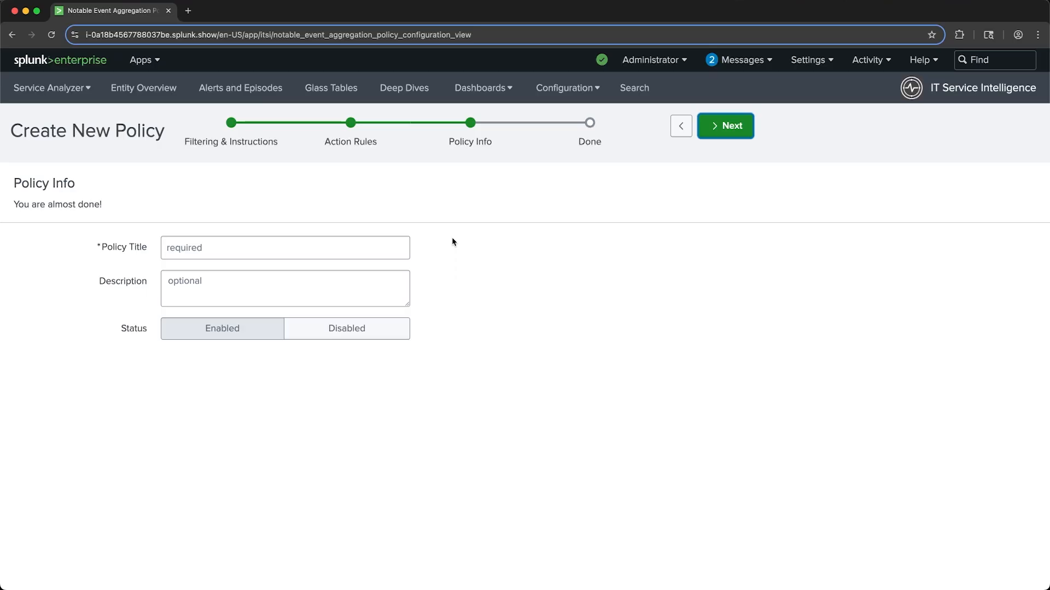
pyautogui.write('Moss-Test-EventIQ')
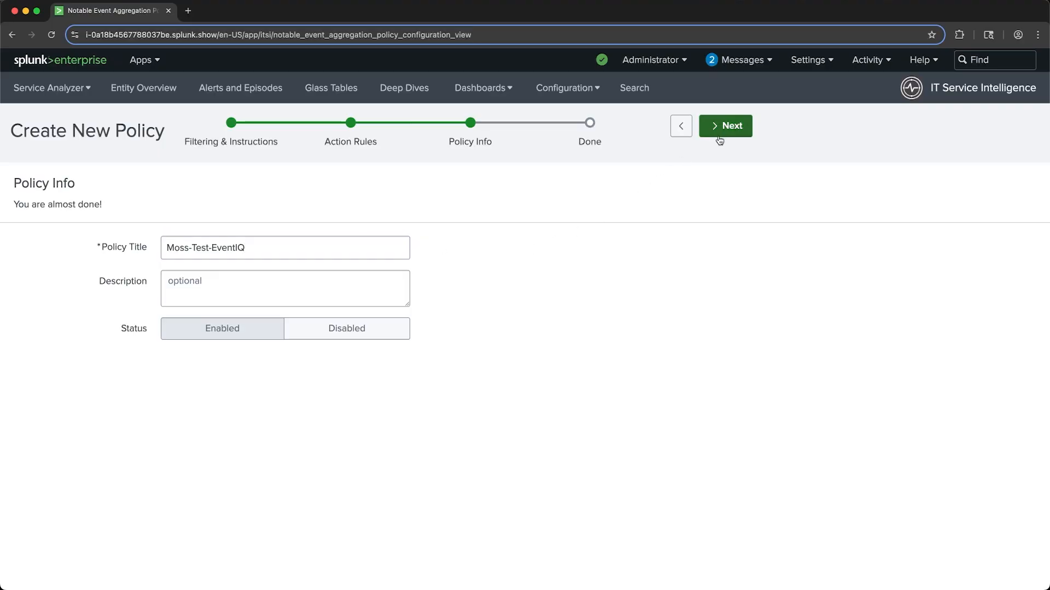
pyautogui.click(725, 125)
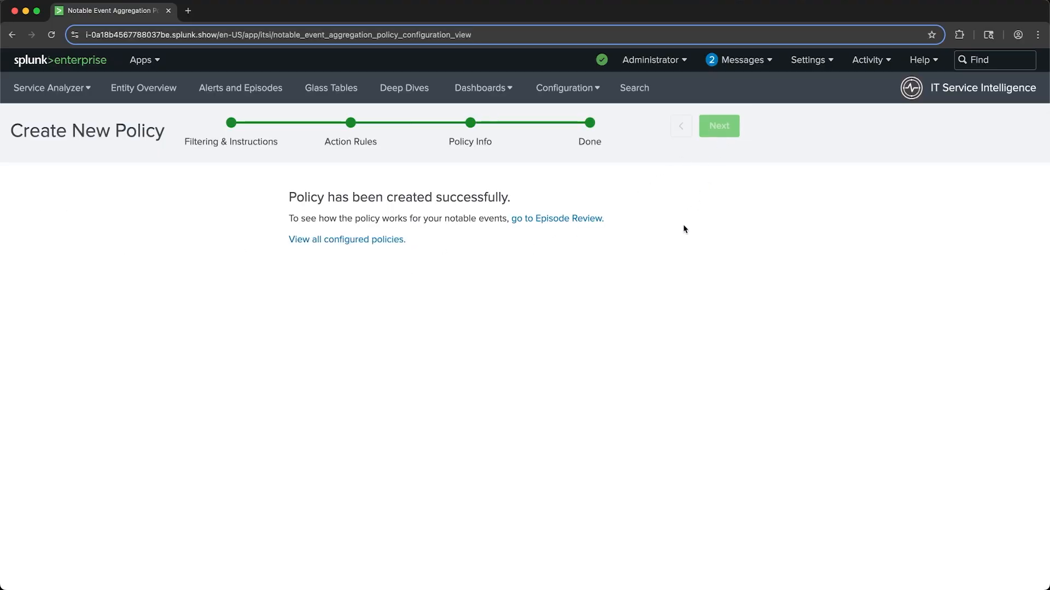
pyautogui.moveTo(708, 232)
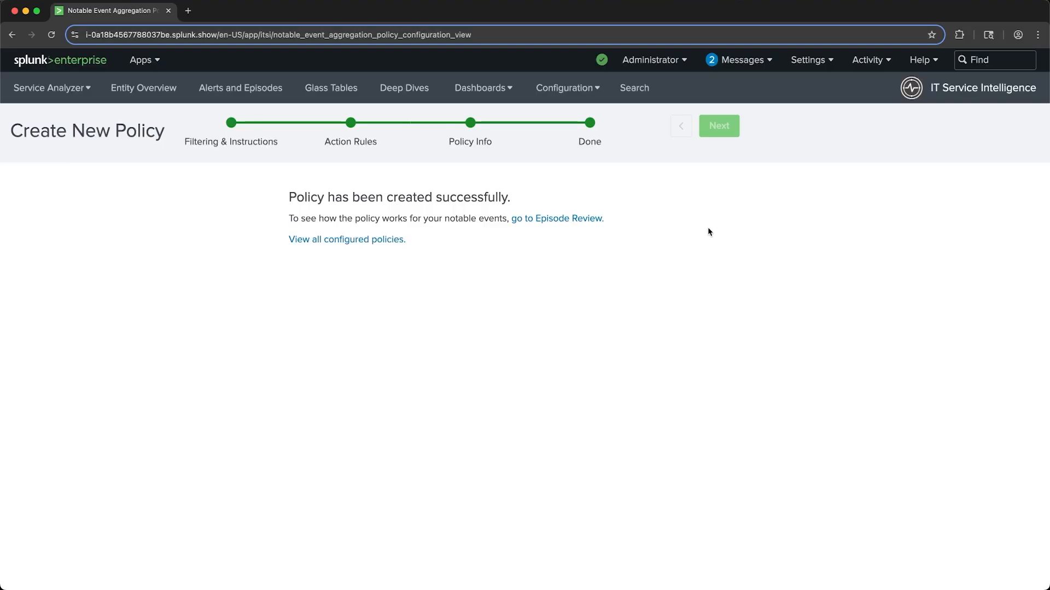
pyautogui.moveTo(559, 219)
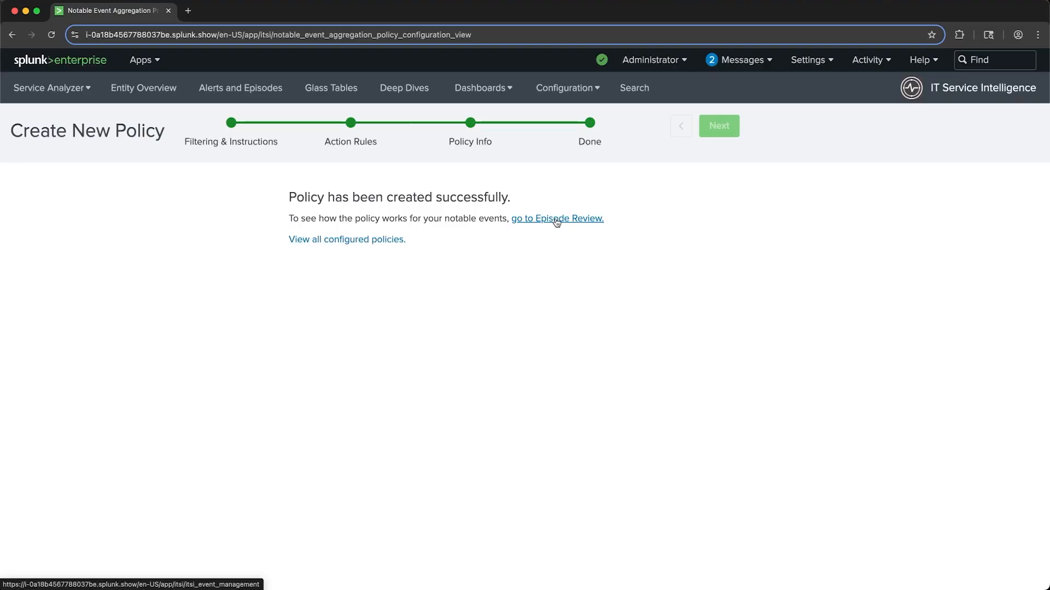
# Follow the success page's Episode Review link to open 1990 episodes in a new tab
pyautogui.click(557, 218)
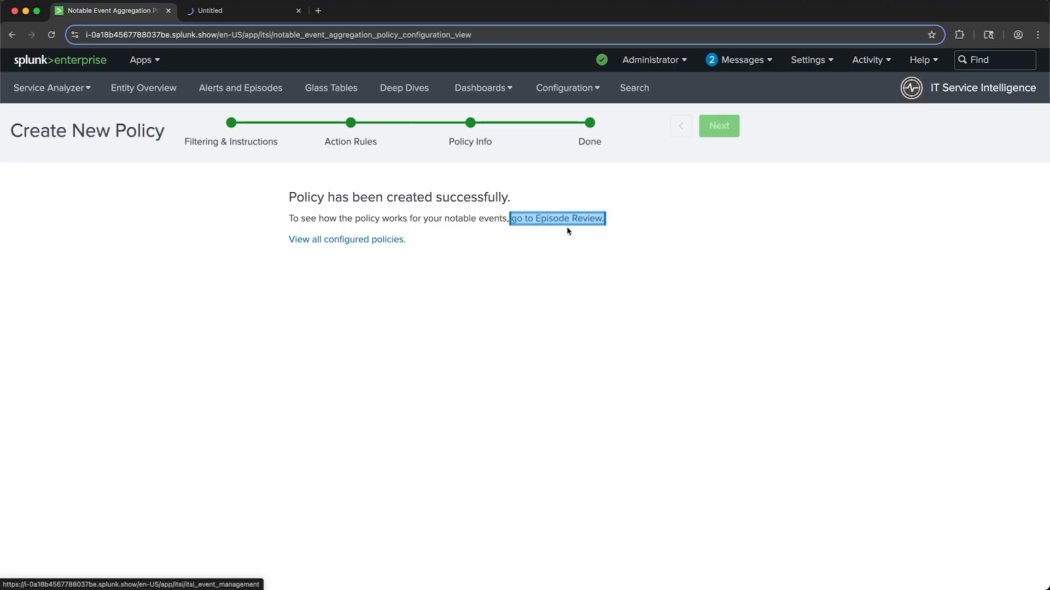
pyautogui.click(556, 218)
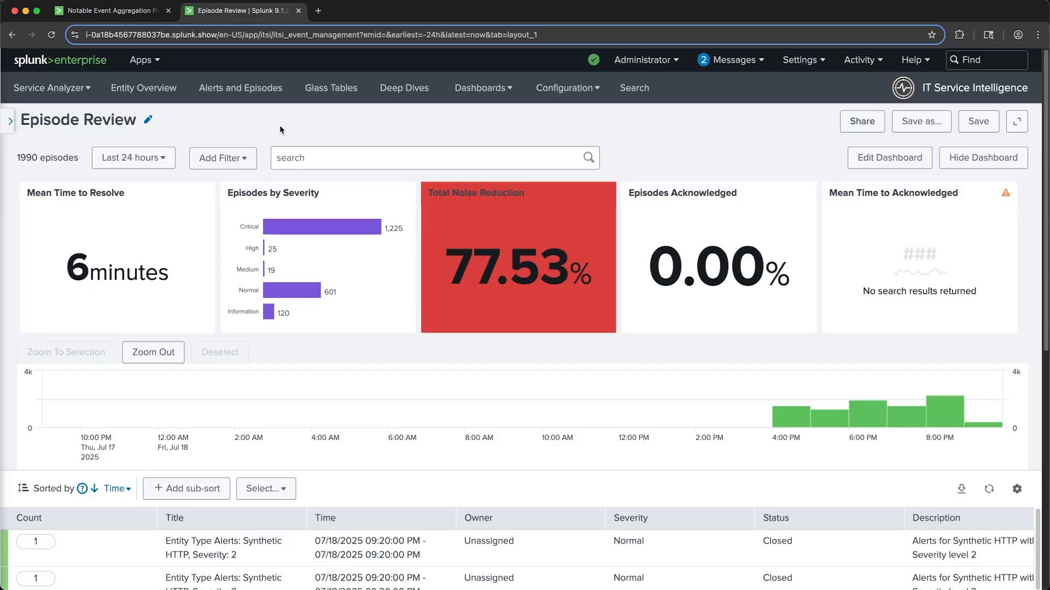
pyautogui.moveTo(223, 157)
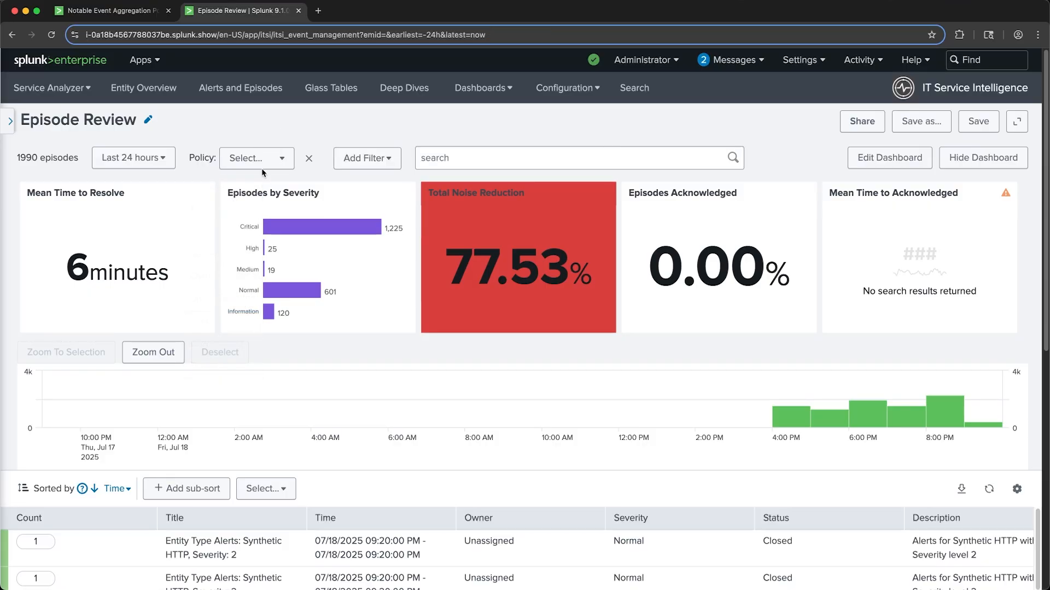
# Filter Episode Review by the Moss-Test-EventIQ policy, leaving 12 buttercup episodes
pyautogui.click(254, 158)
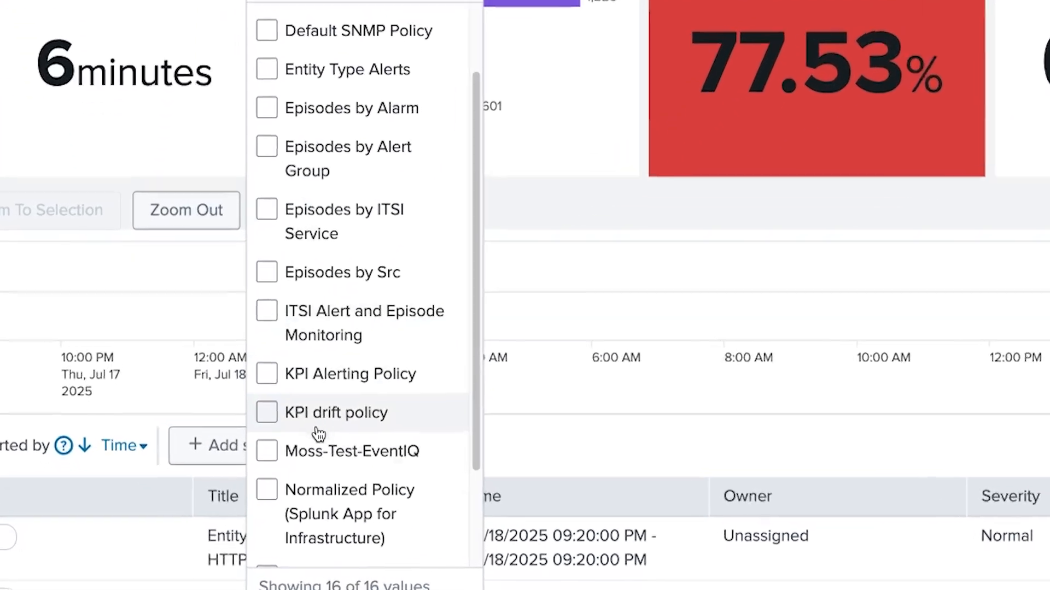
pyautogui.click(266, 450)
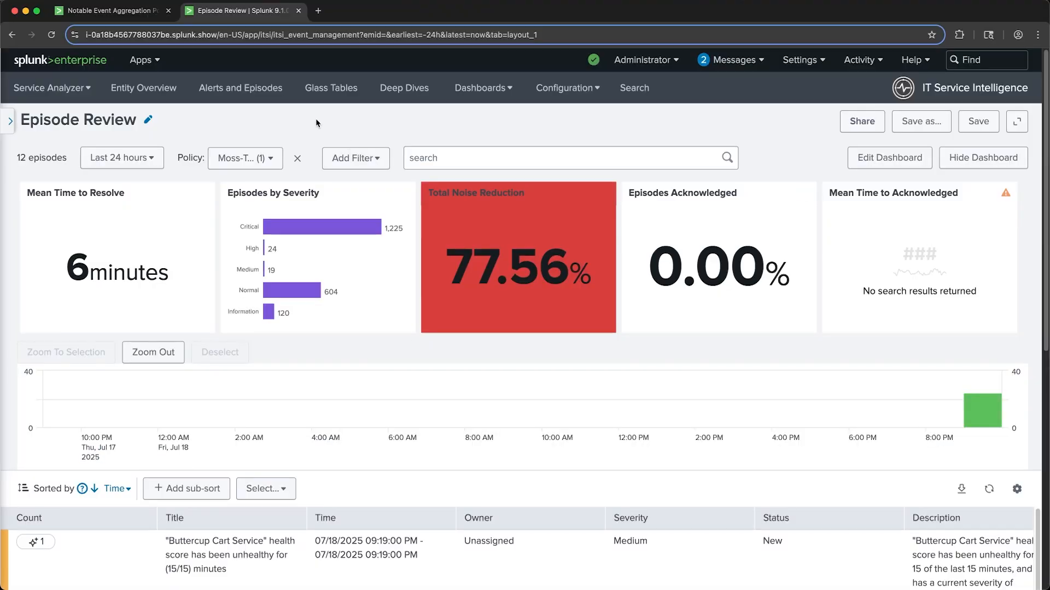
pyautogui.scroll(-3)
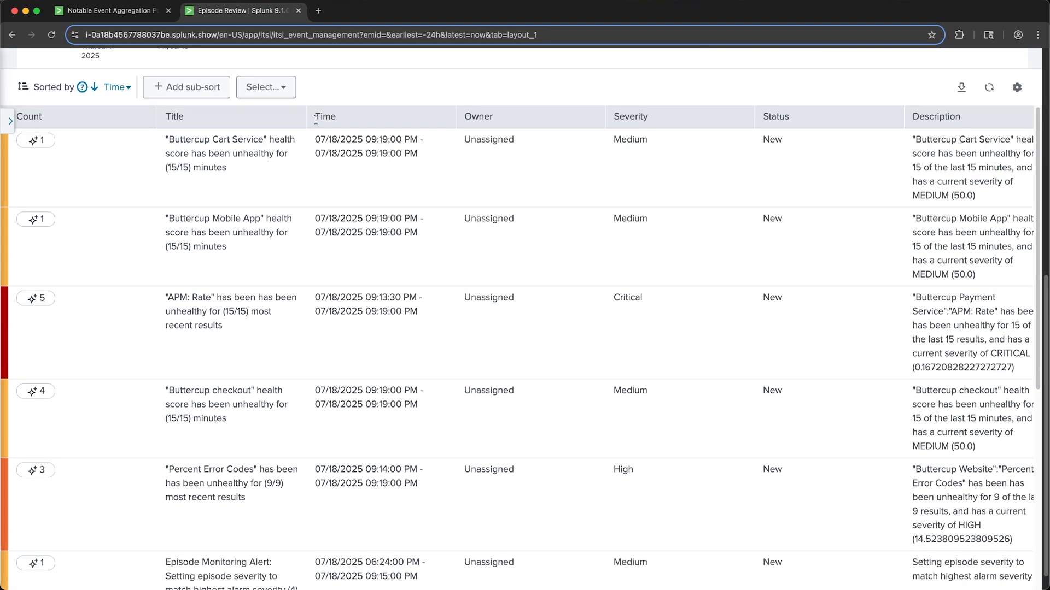
pyautogui.moveTo(206, 281)
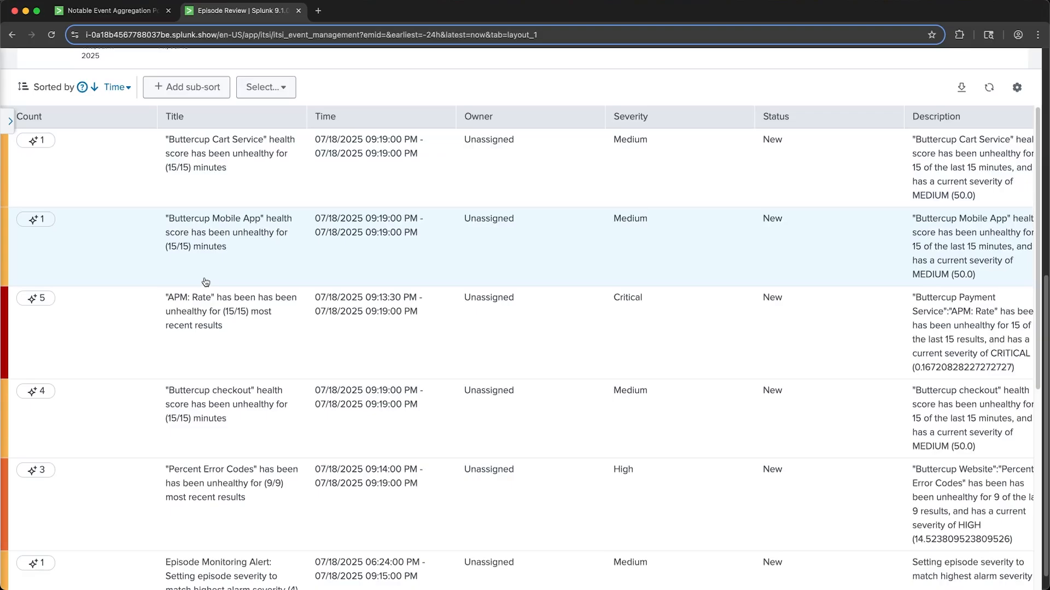
pyautogui.moveTo(287, 347)
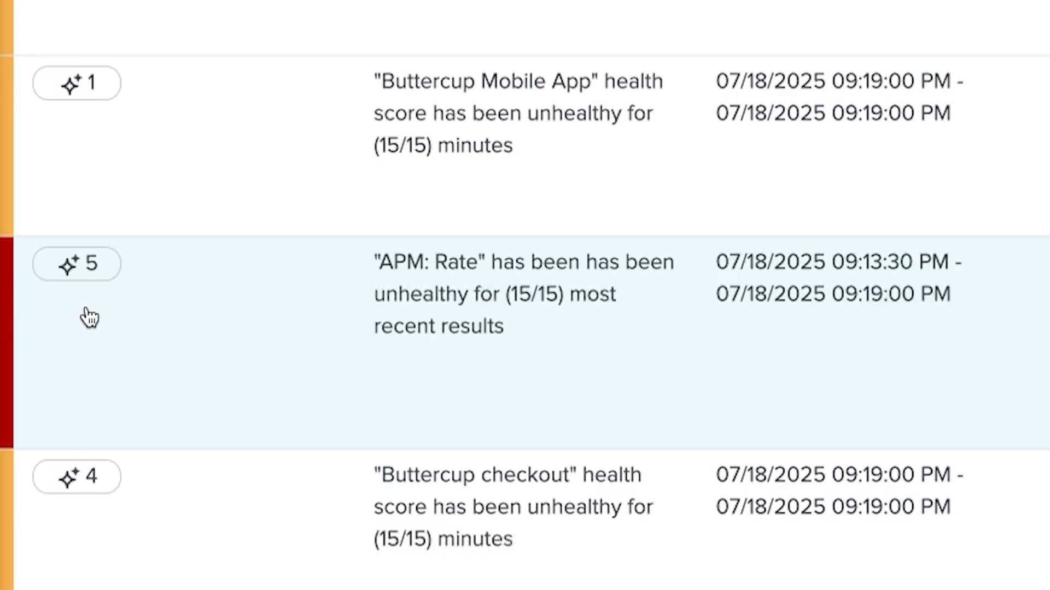
pyautogui.moveTo(122, 334)
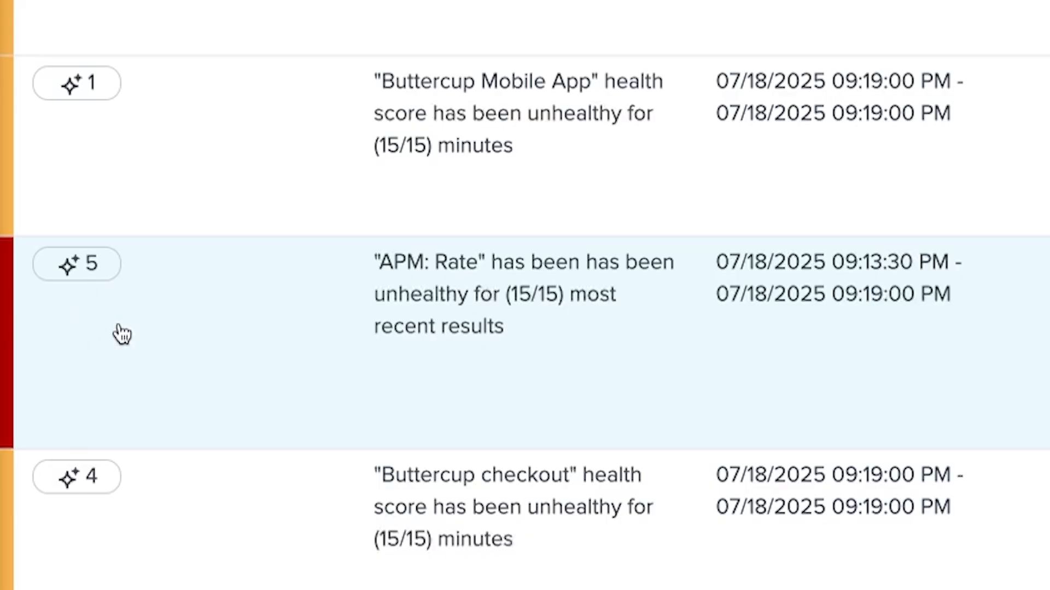
pyautogui.moveTo(90, 305)
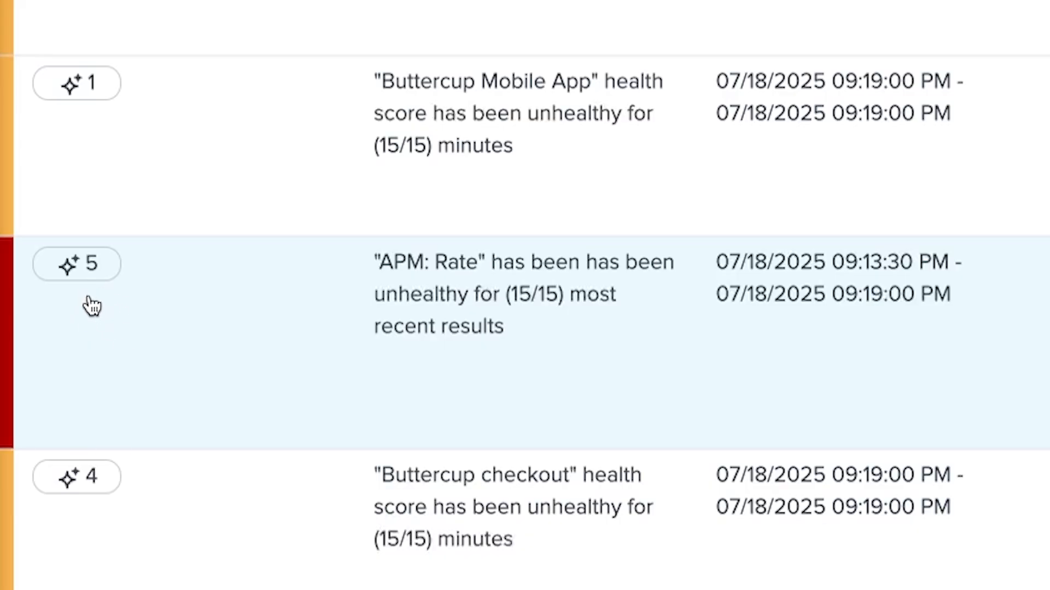
pyautogui.moveTo(80, 261)
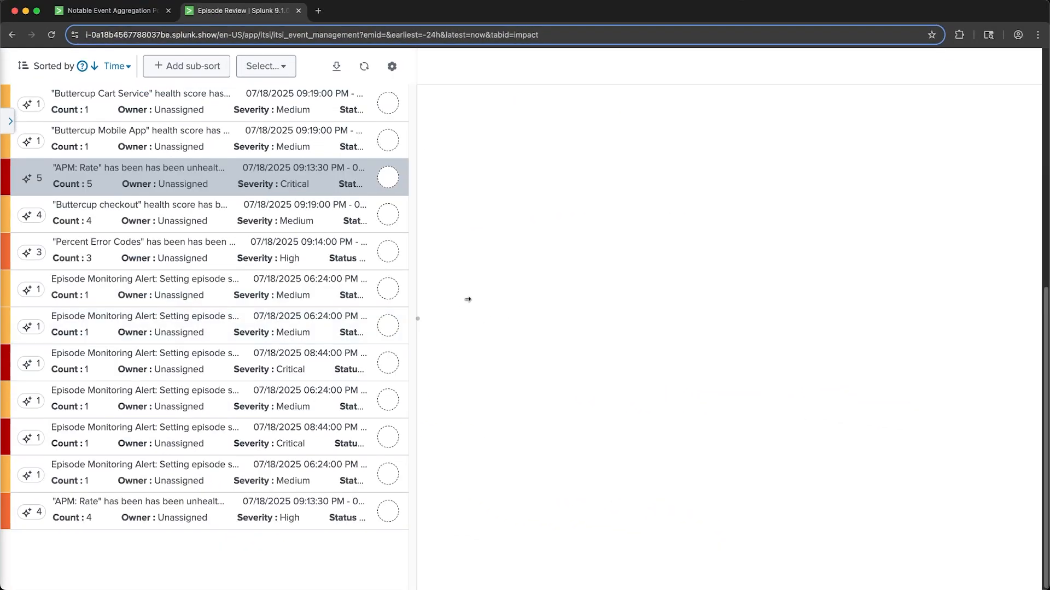
# Open the critical 'APM: Rate' episode with 5 events for Buttercup Payment Service
pyautogui.click(140, 176)
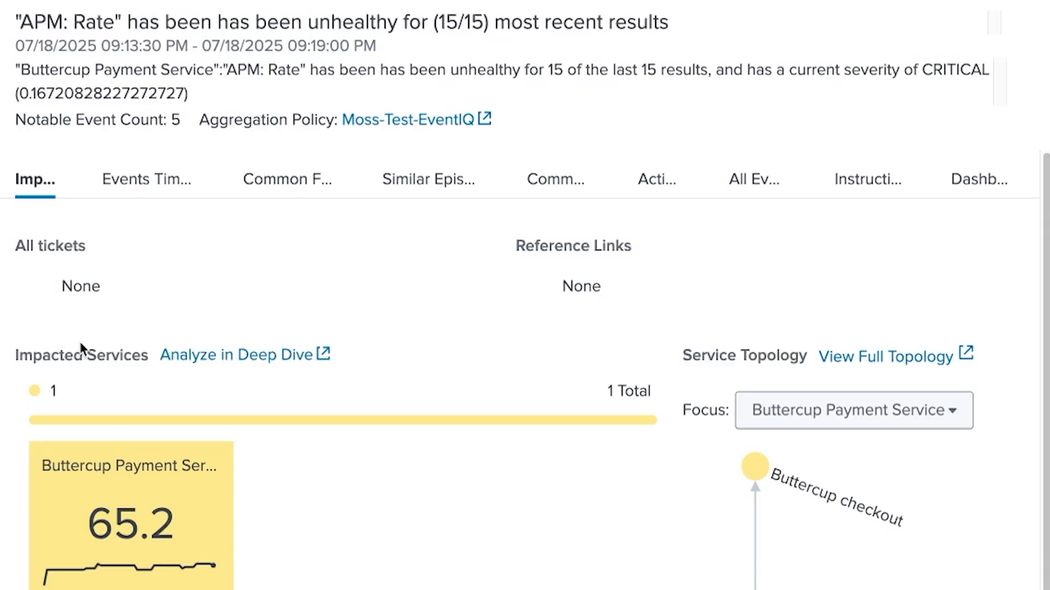
pyautogui.moveTo(113, 327)
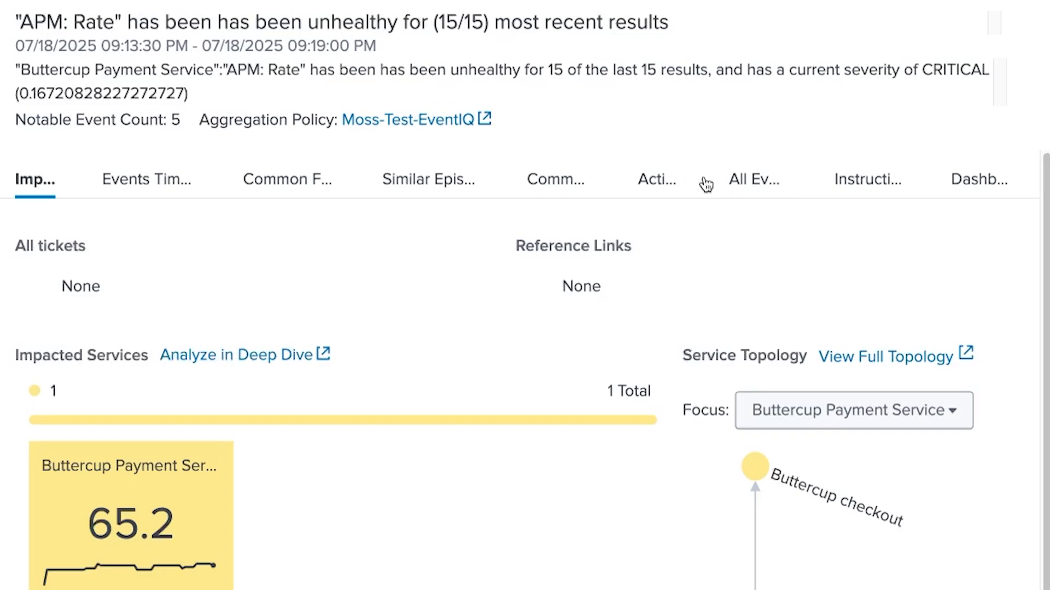
# Browse the APM: Rate episode's All Events list of 8 events
pyautogui.click(753, 179)
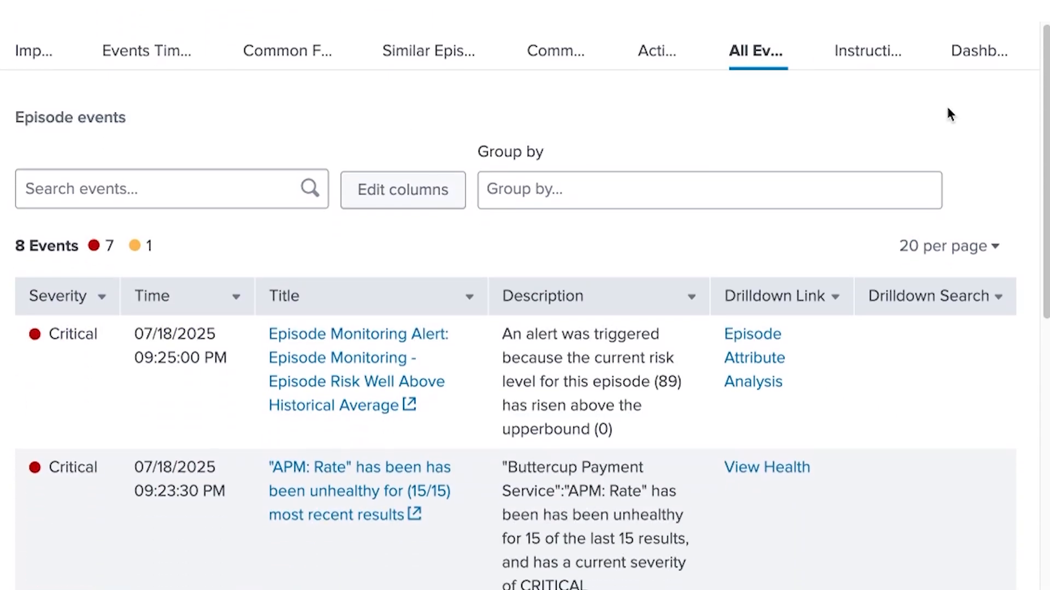
pyautogui.scroll(-3)
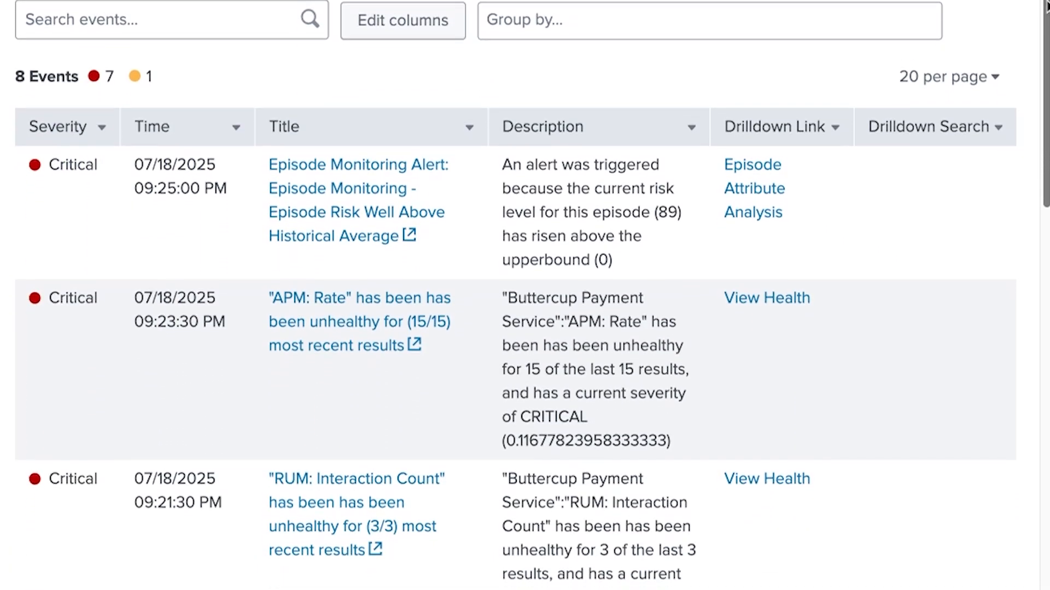
pyautogui.scroll(-3)
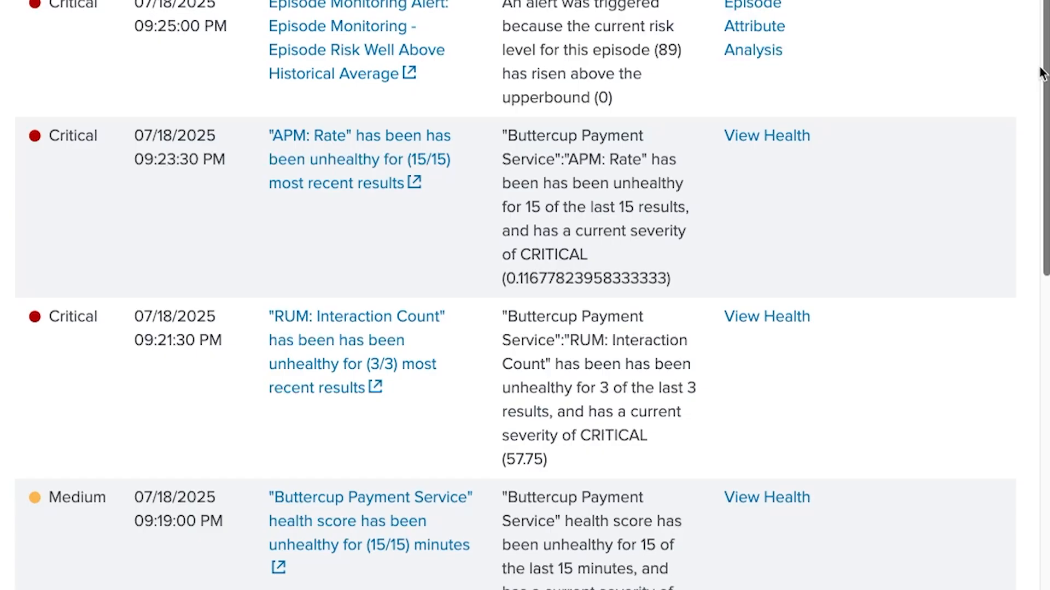
pyautogui.scroll(-3)
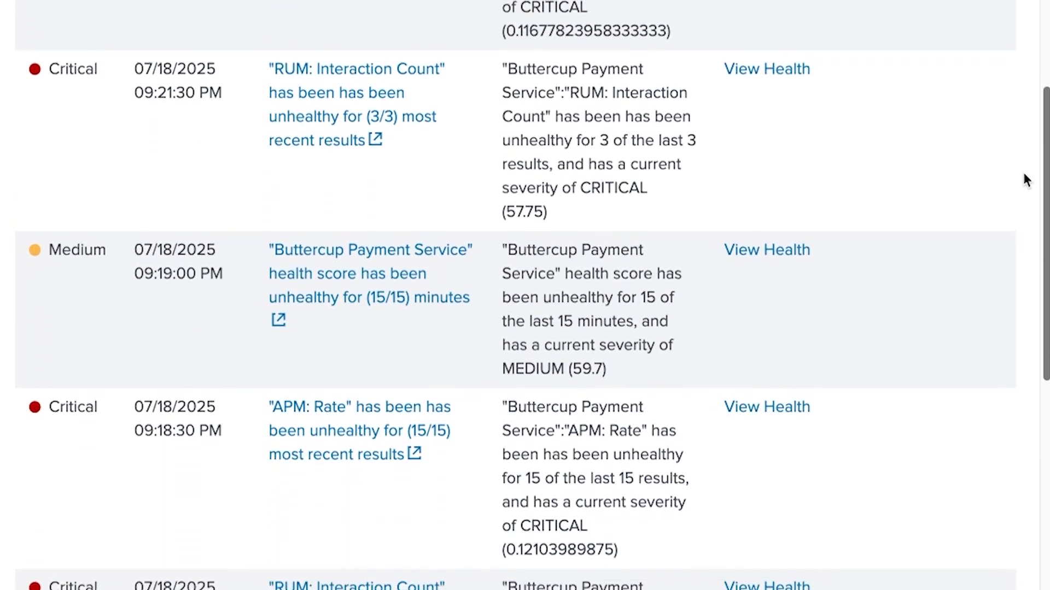
pyautogui.scroll(3)
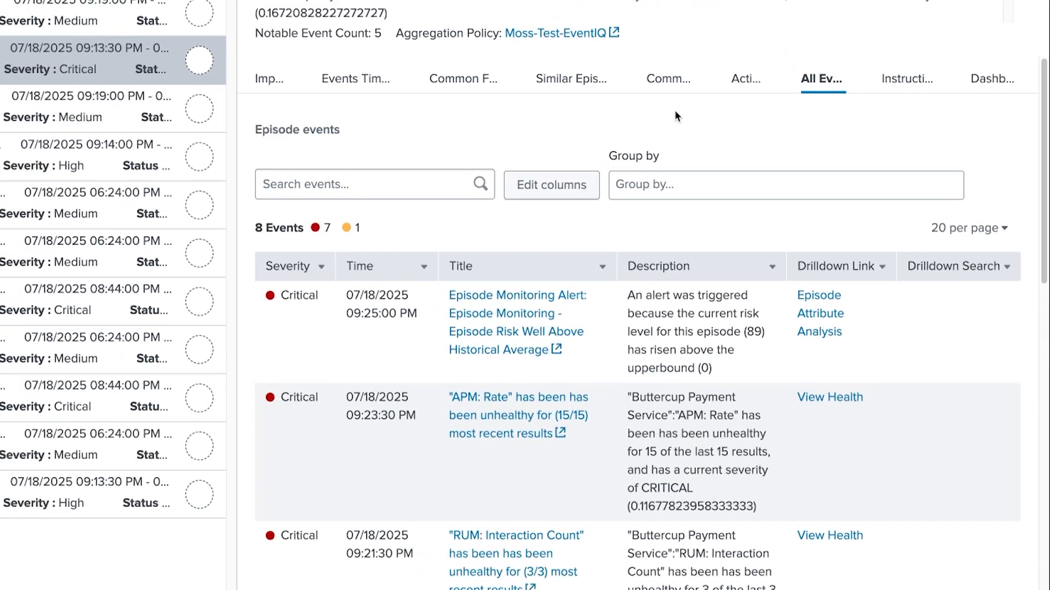
pyautogui.moveTo(881, 142)
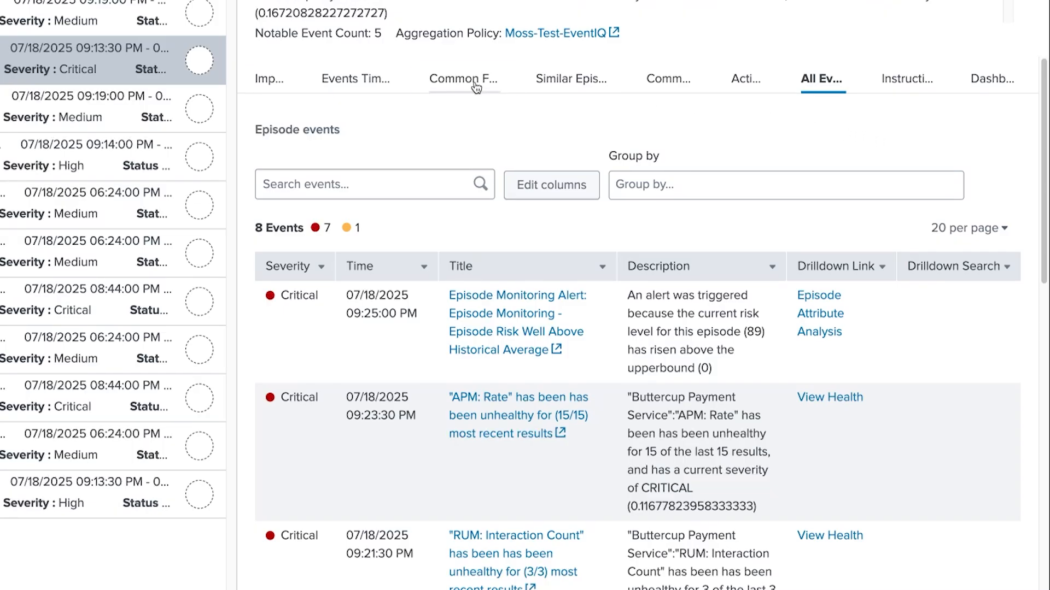
# Turn on 'Show Event iQ fields only' in Common Fields, then return to All Events
pyautogui.click(462, 78)
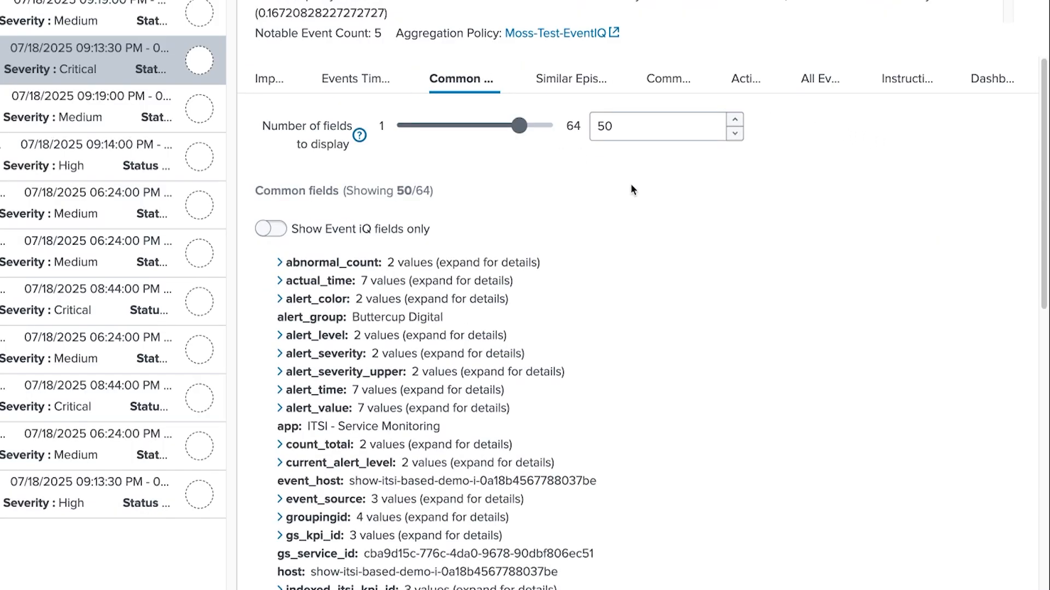
pyautogui.moveTo(626, 174)
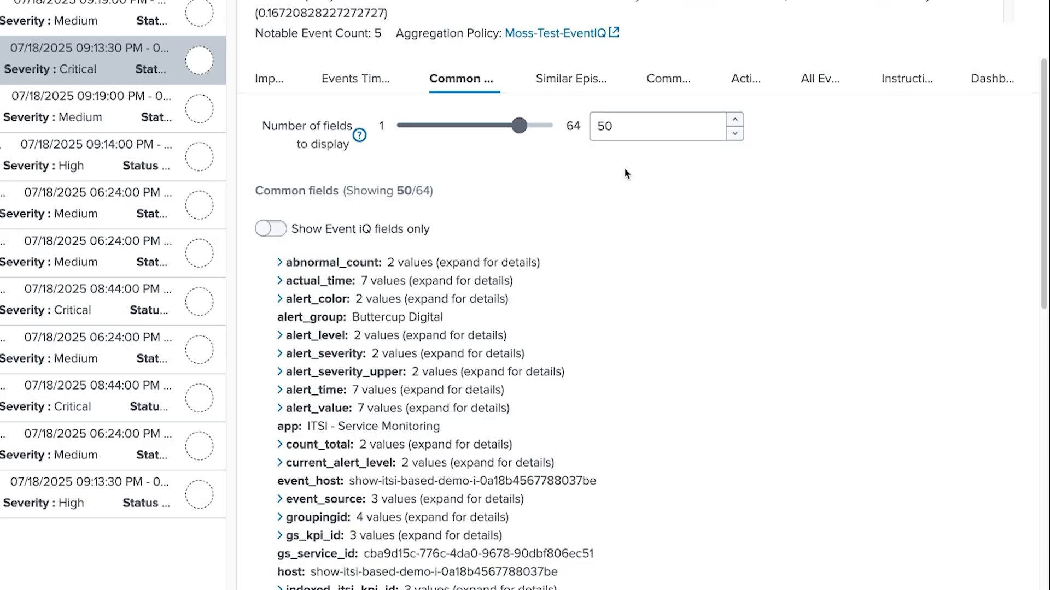
pyautogui.moveTo(628, 176)
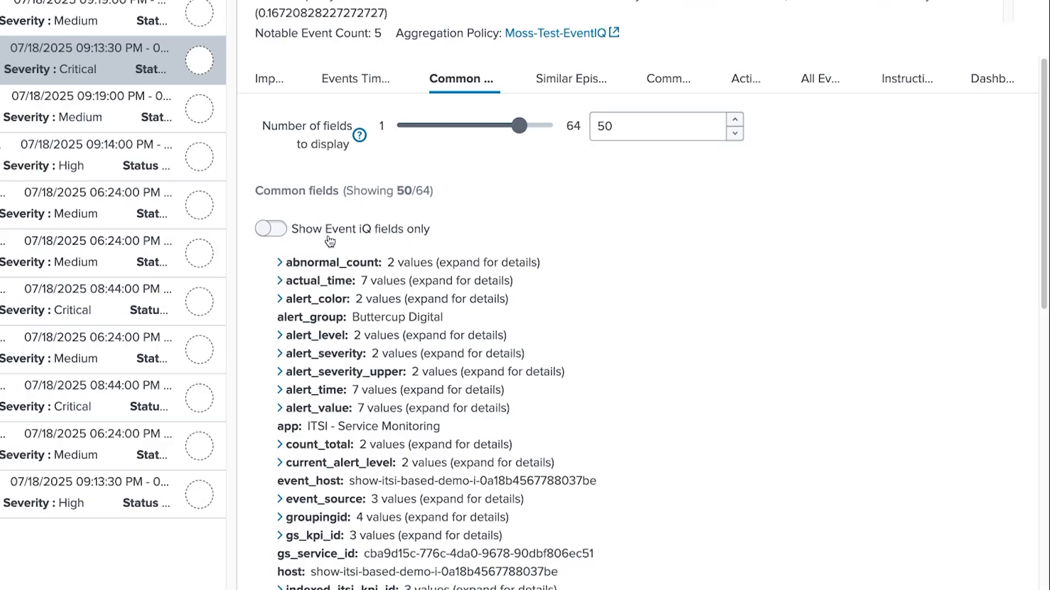
pyautogui.click(270, 229)
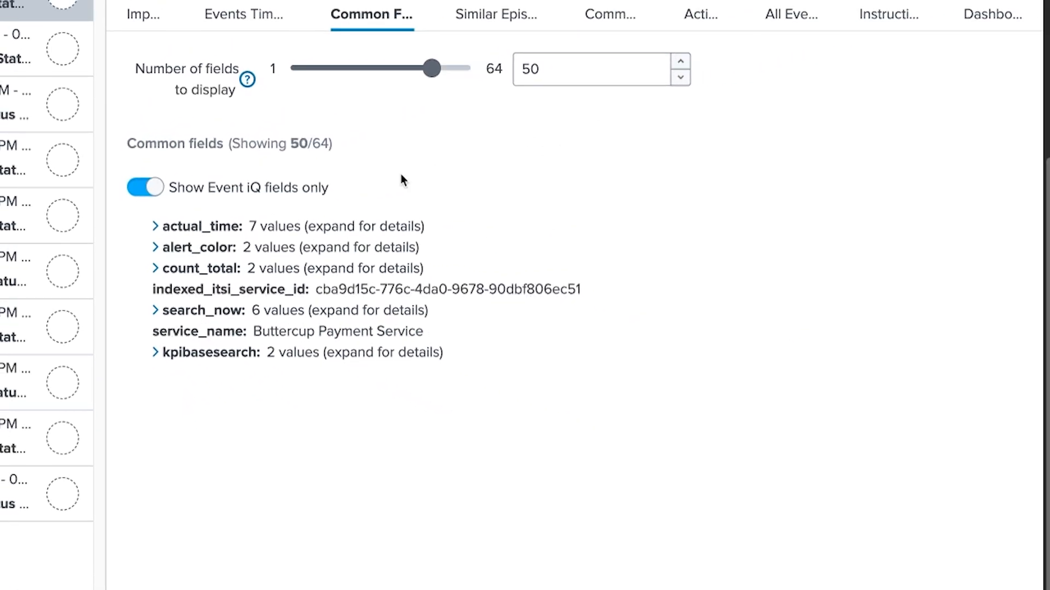
pyautogui.click(781, 15)
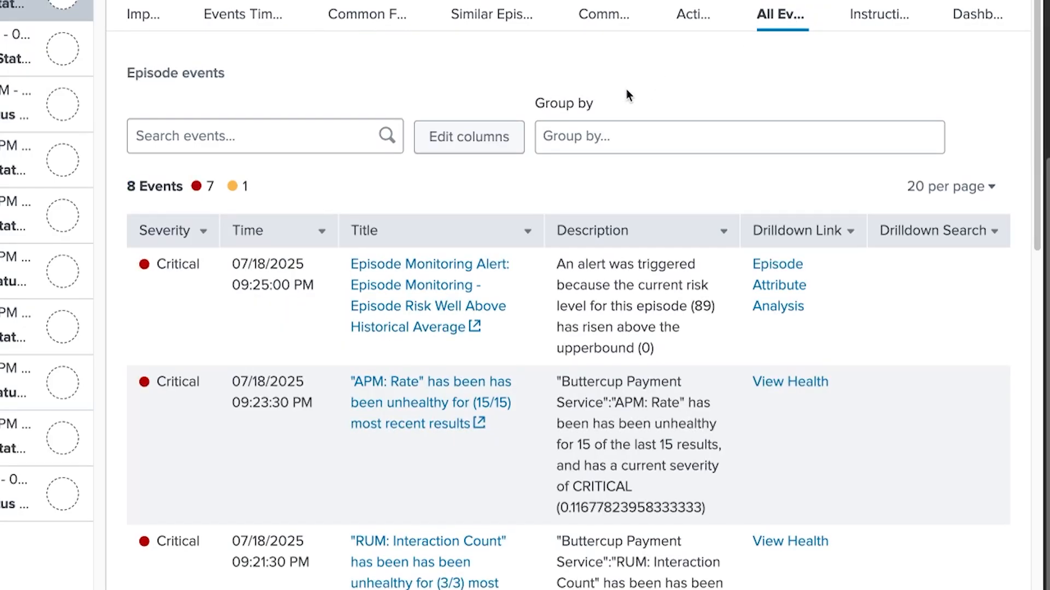
pyautogui.scroll(-3)
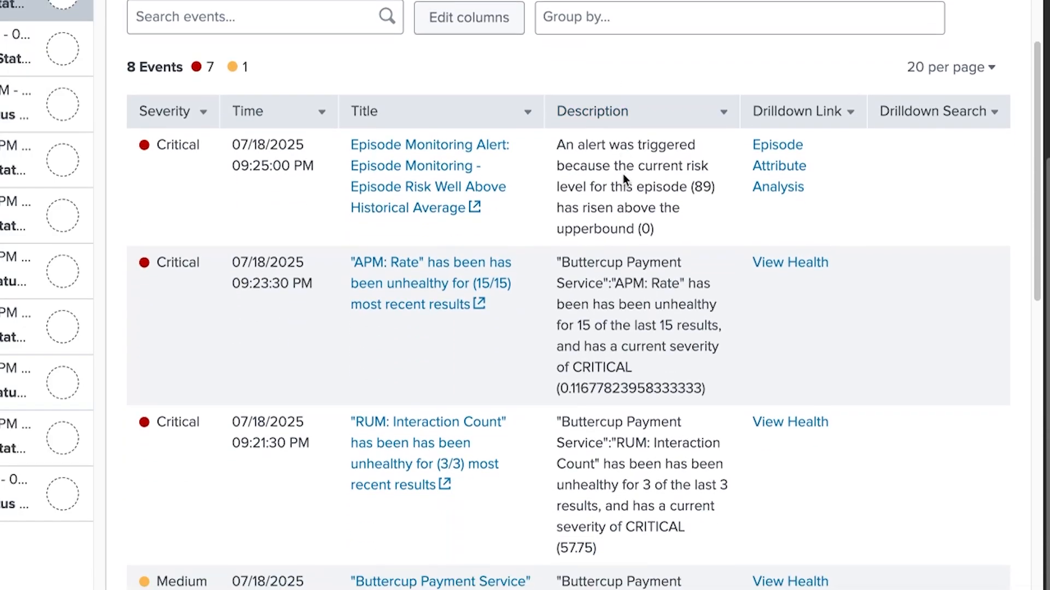
pyautogui.scroll(-3)
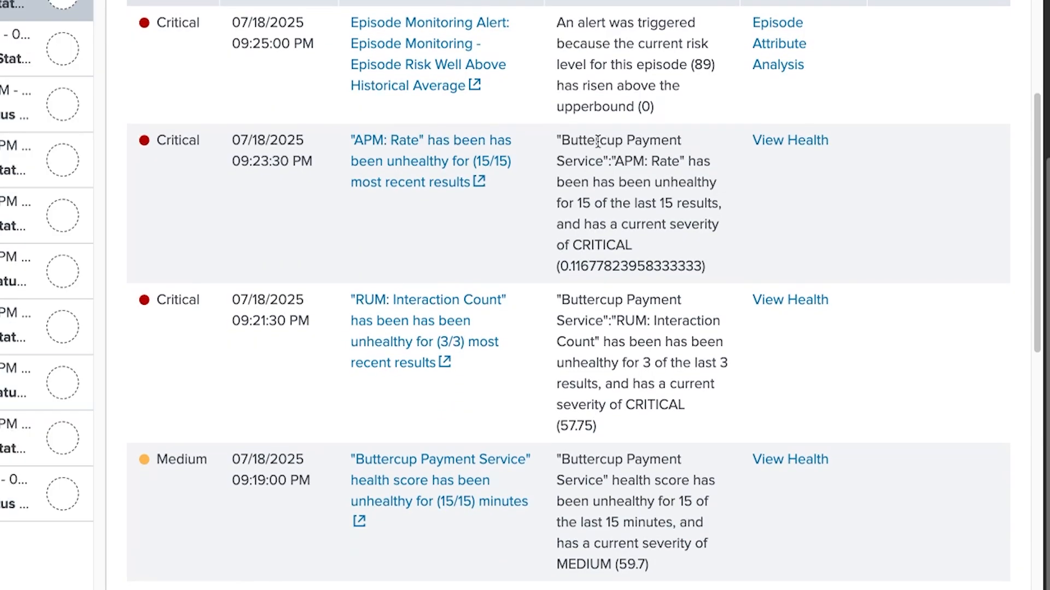
pyautogui.scroll(-3)
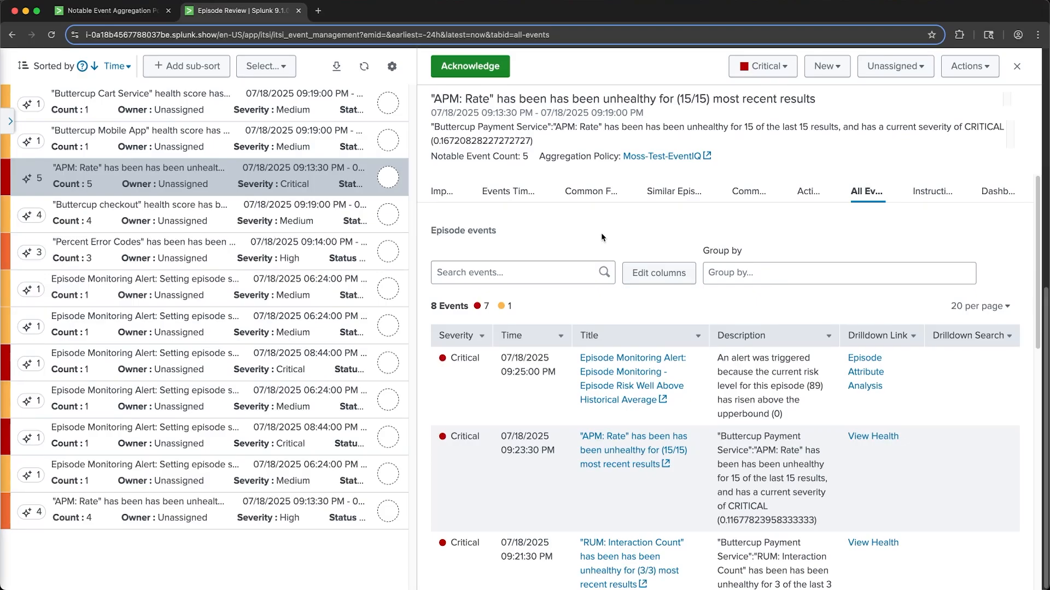
pyautogui.moveTo(858, 174)
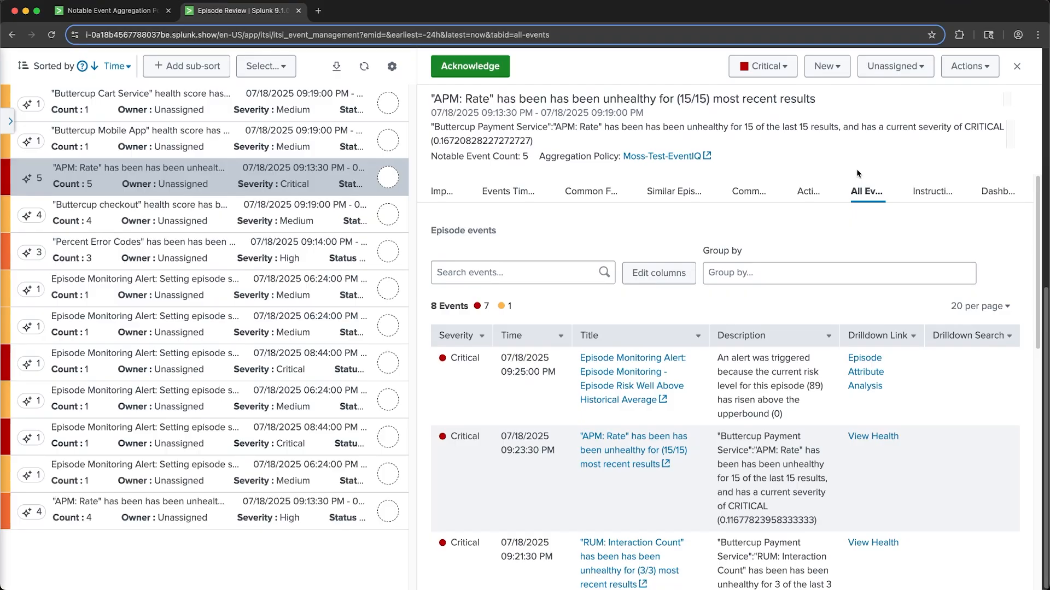
pyautogui.moveTo(788, 227)
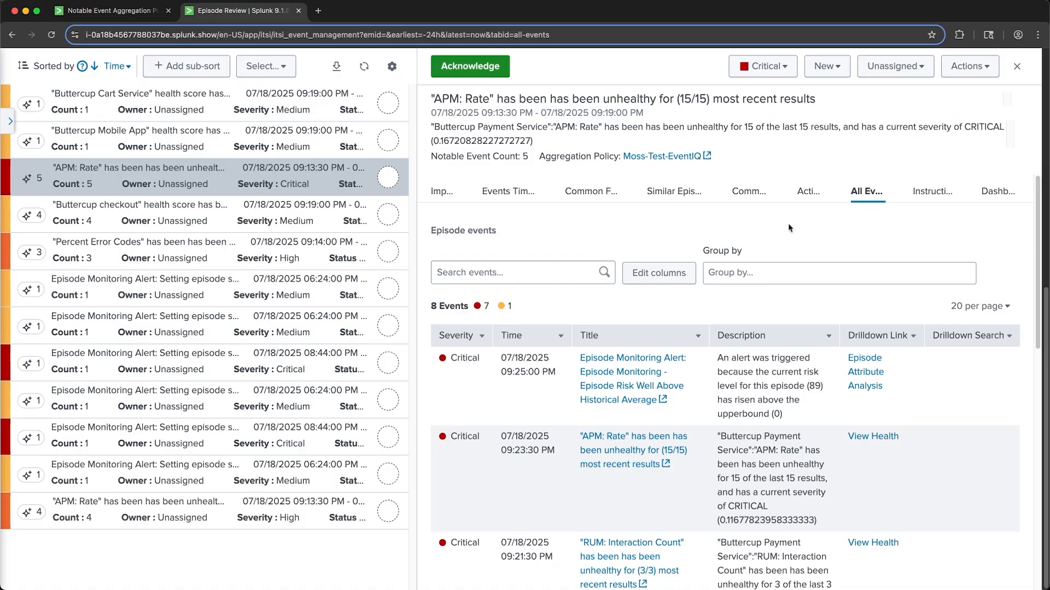